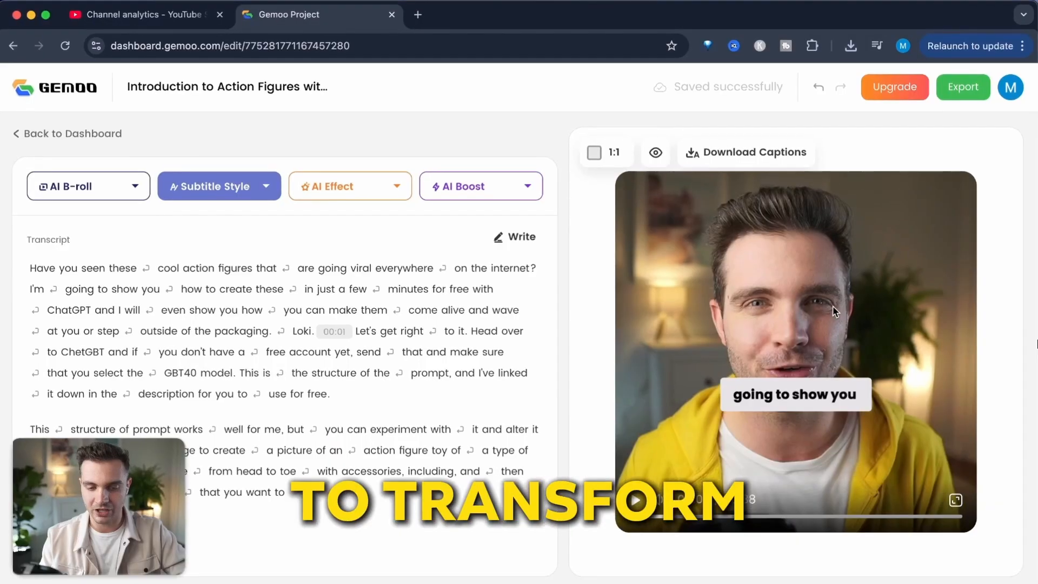
- Review the aspect ratio options (16:9, 9:16, 1:1, Fit), then open the gemoo.com homepage
left_click(606, 151)
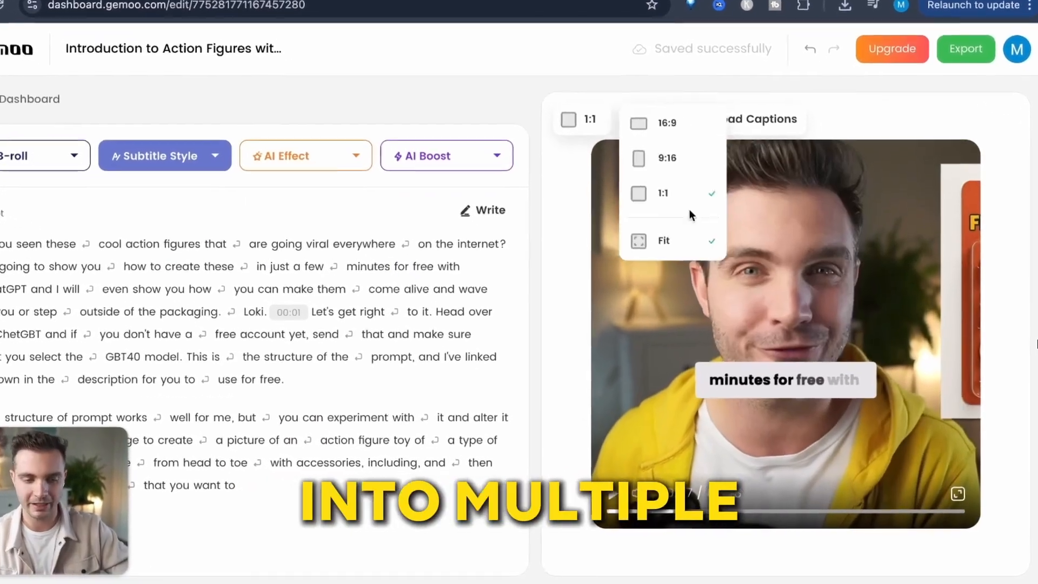
left_click(667, 157)
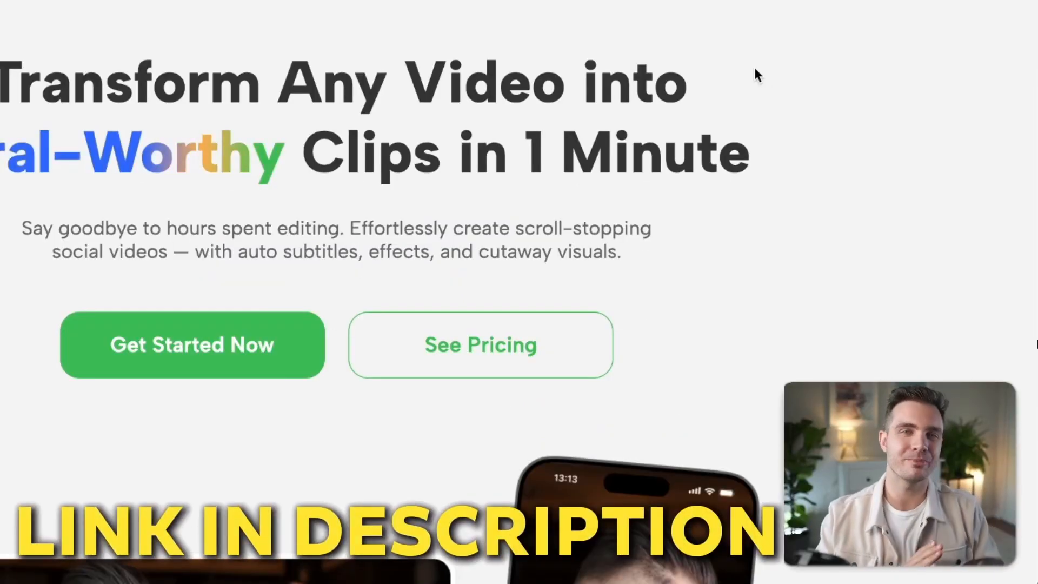
left_click(480, 344)
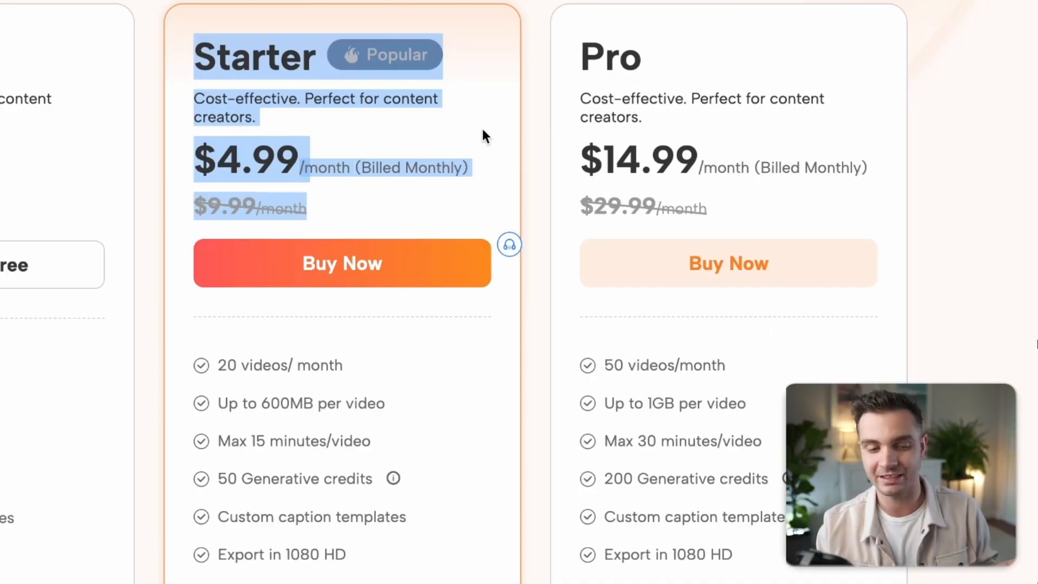
scroll("down", 3)
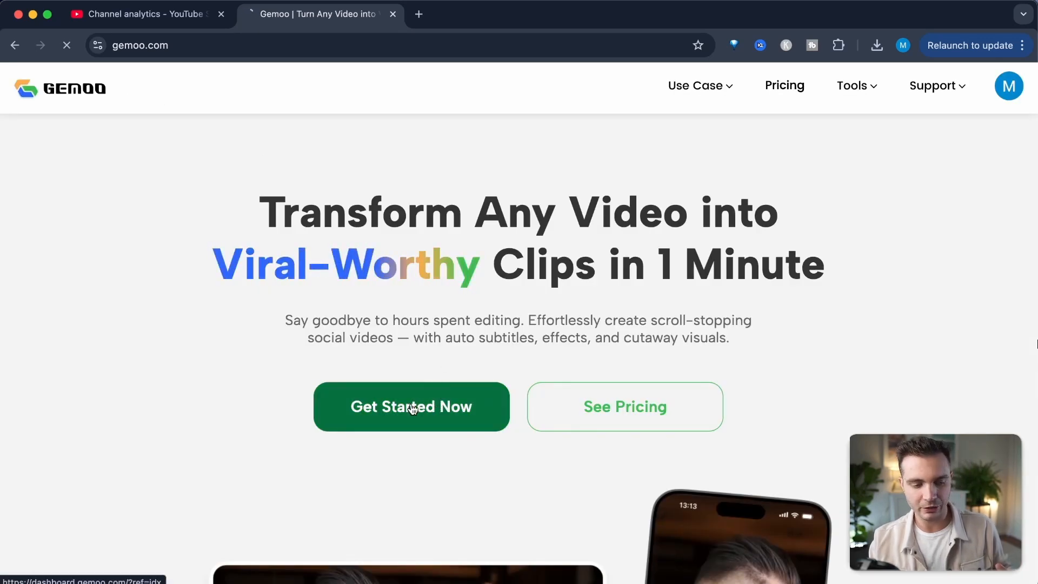
- Start a new project with the 3:29 video uploaded and English (US) as language
left_click(411, 406)
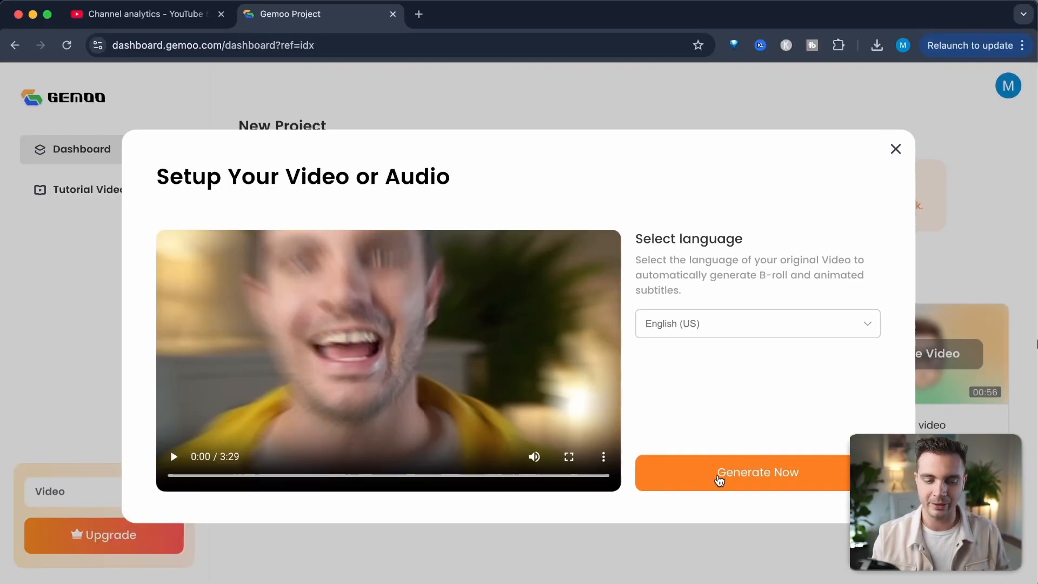
- Generate shorts with the Ali caption template and Auto clip length
left_click(757, 472)
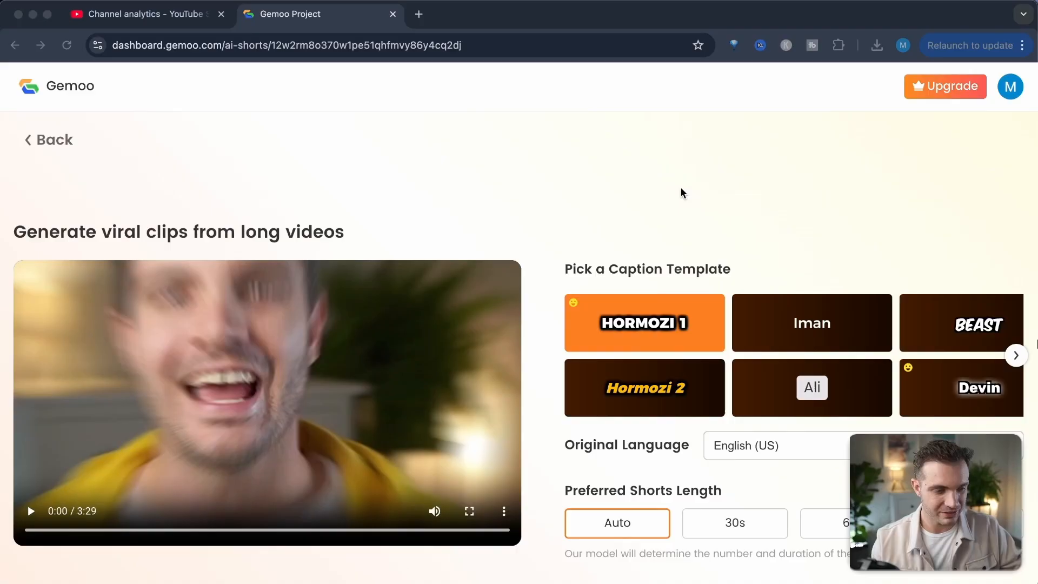
scroll("down", 3)
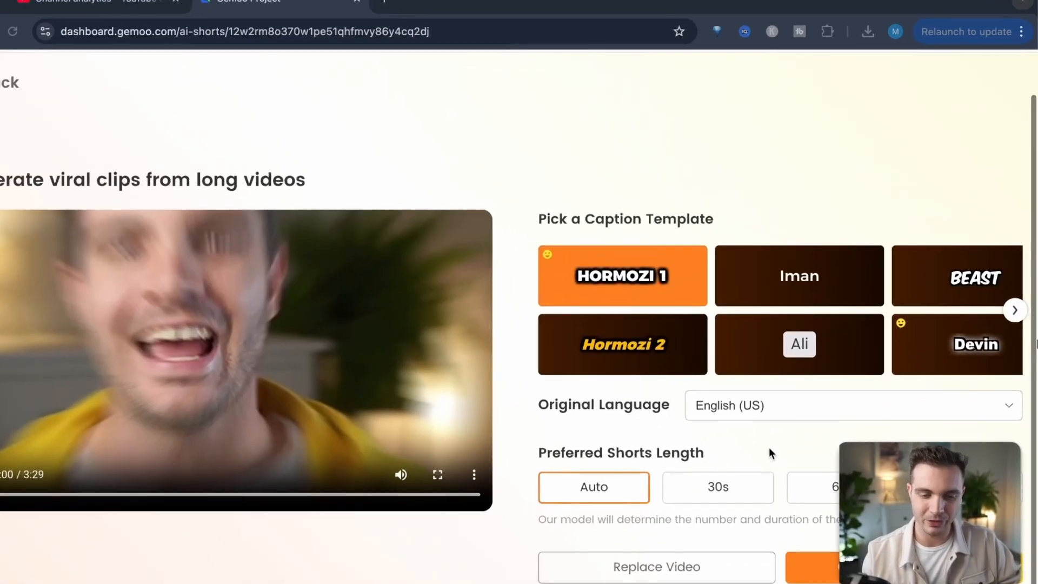
scroll("down", 3)
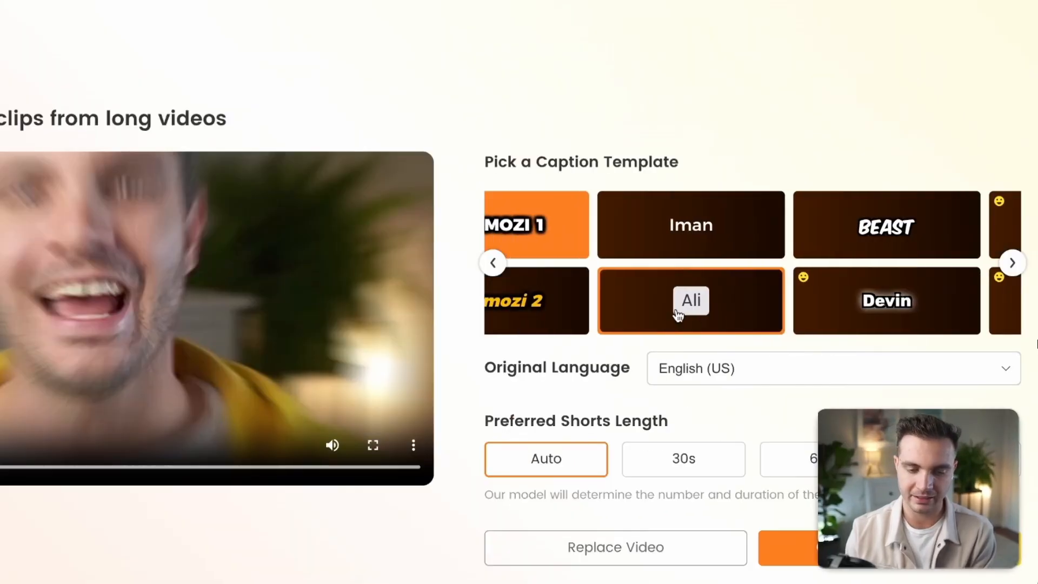
left_click(690, 300)
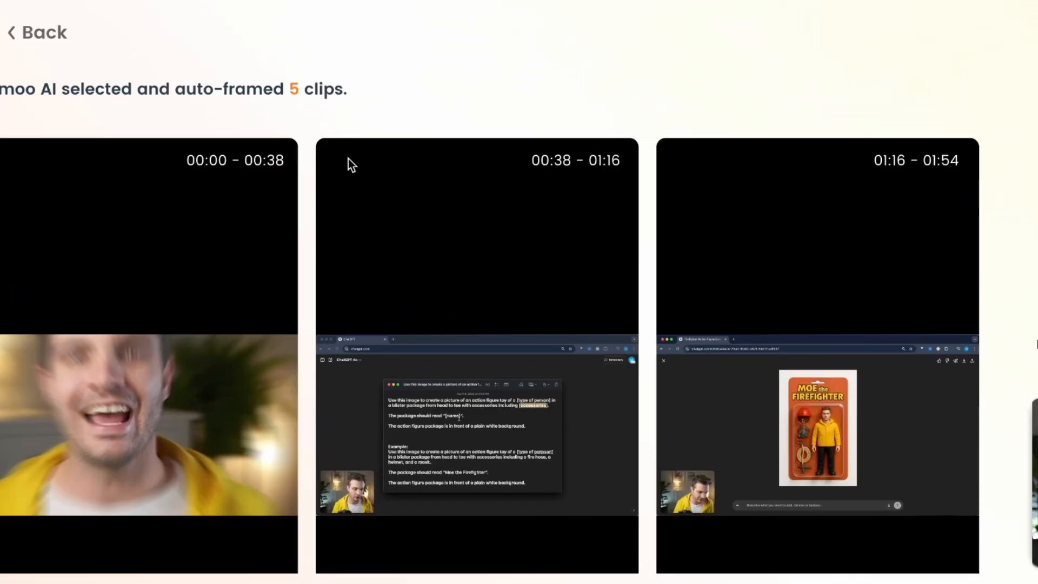
- Open the 00:00–00:38 clip from the results in the editor
scroll("down", 3)
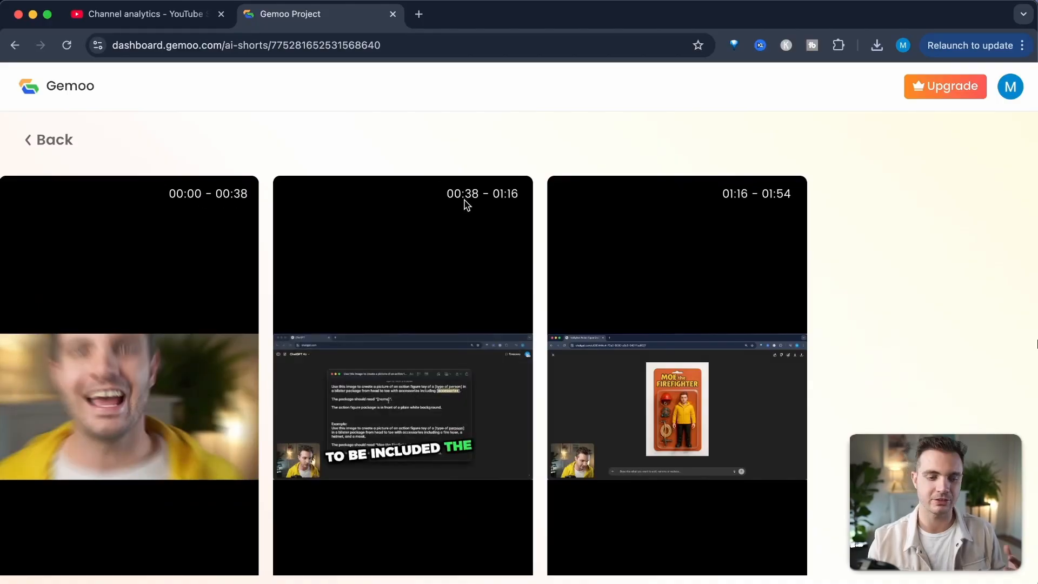
mouse_move(517, 210)
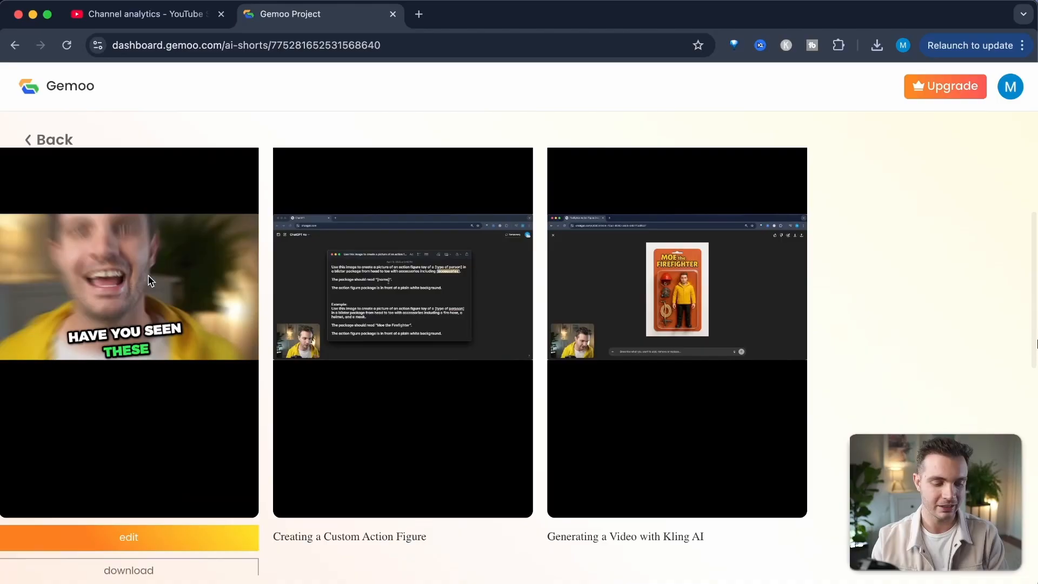
left_click(129, 536)
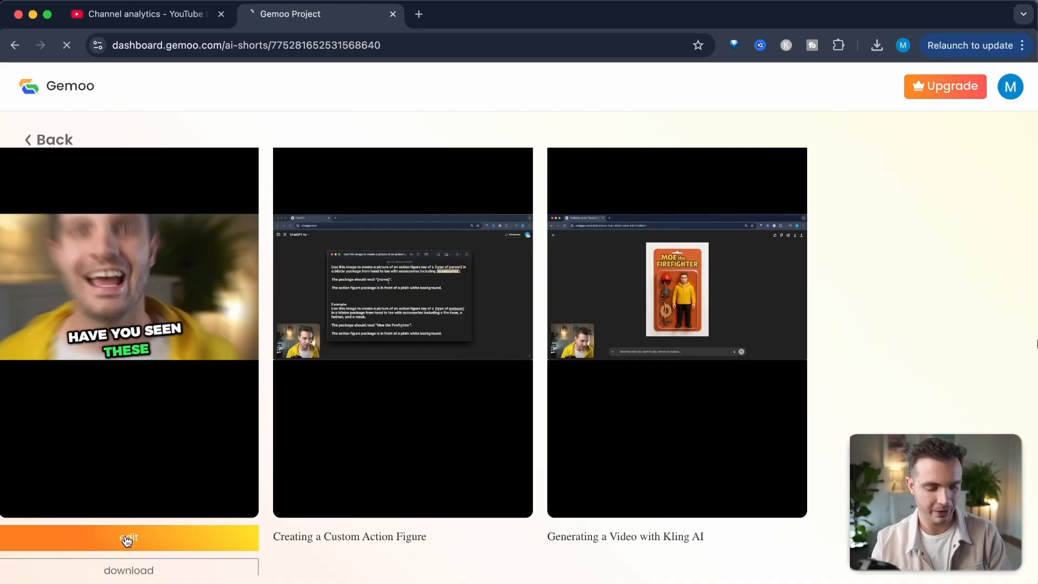
left_click(128, 538)
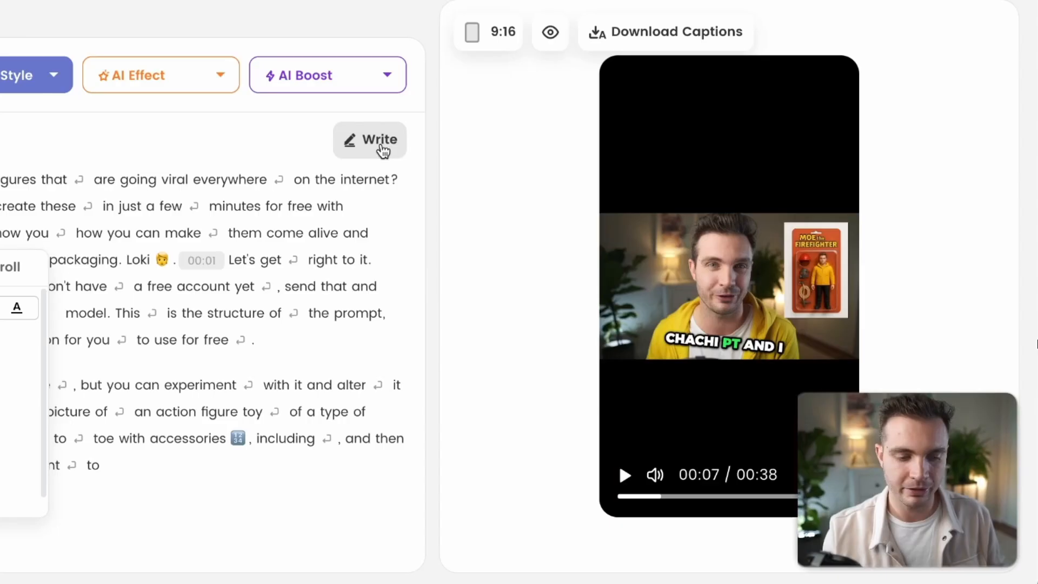
- Replace the misheard 'Chachi PT' with 'ChatGPT' in the transcript
left_click(369, 140)
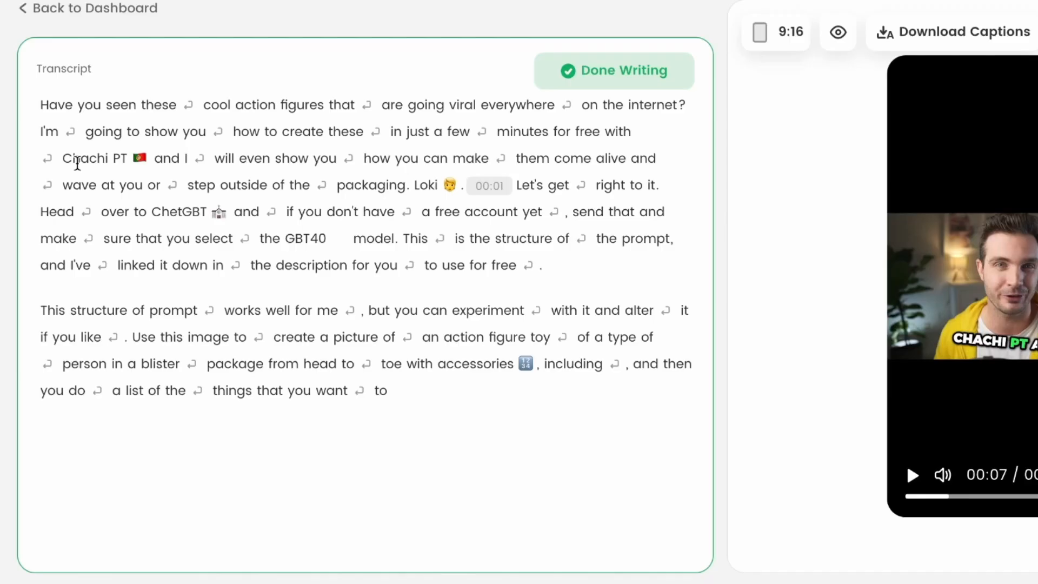
double_click(94, 158)
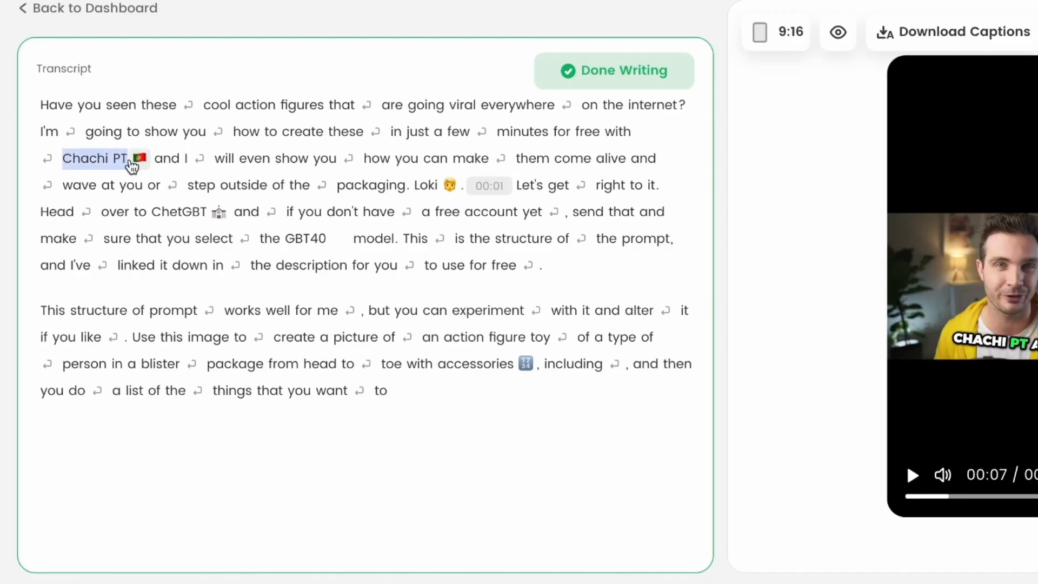
left_click(94, 158)
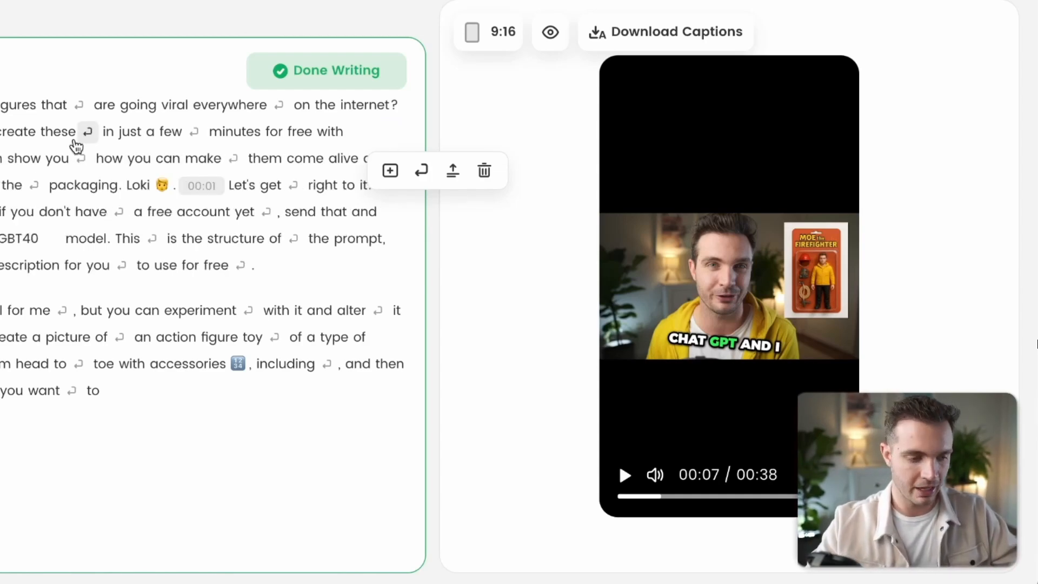
left_click(159, 250)
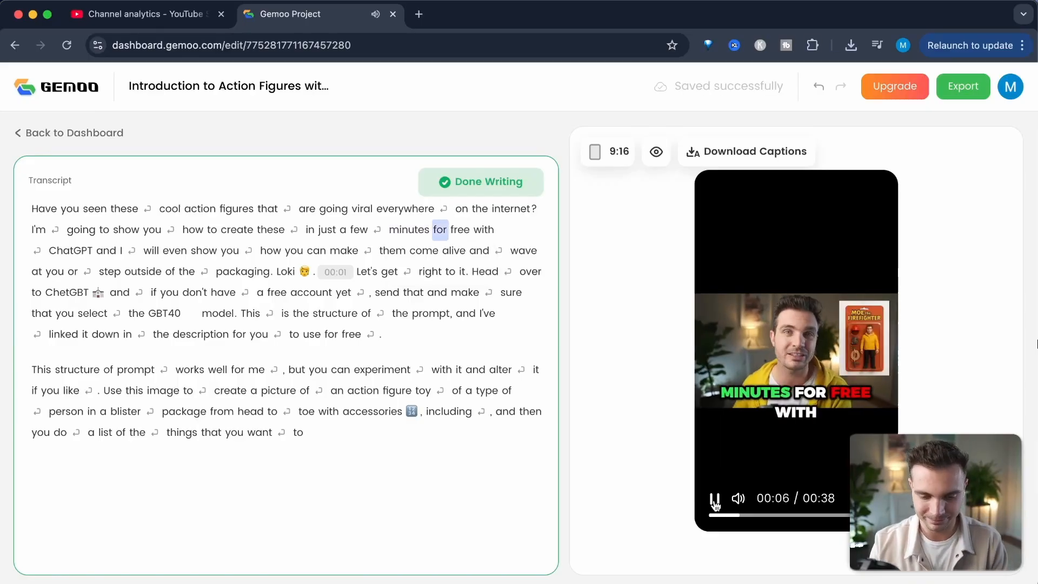
- Replay the clip preview from the start to check the corrected caption
left_click(716, 498)
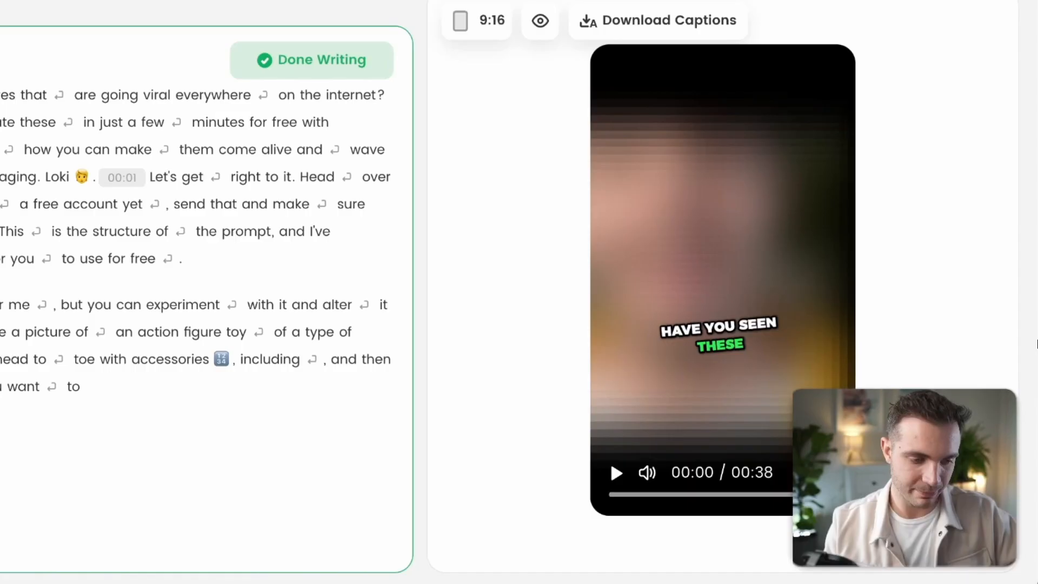
left_click(615, 473)
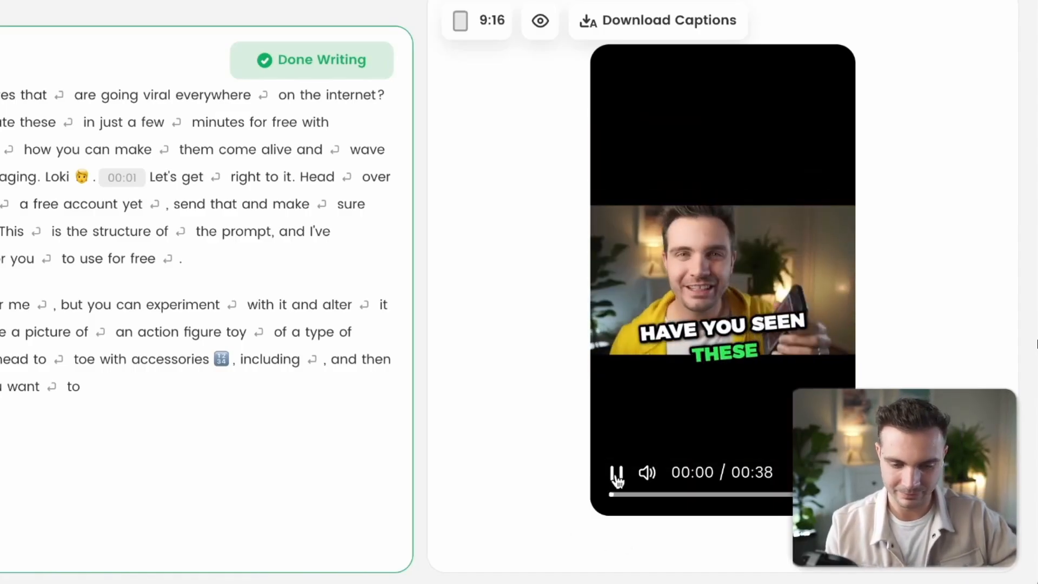
left_click(616, 472)
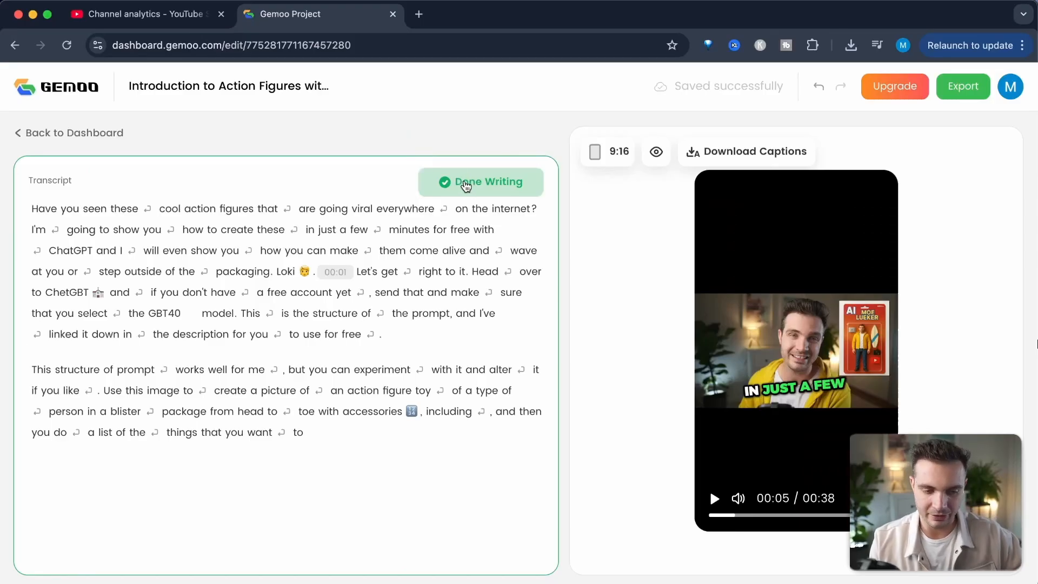
- Finish transcript editing, apply the Ali subtitle style, and preview the captions
left_click(481, 181)
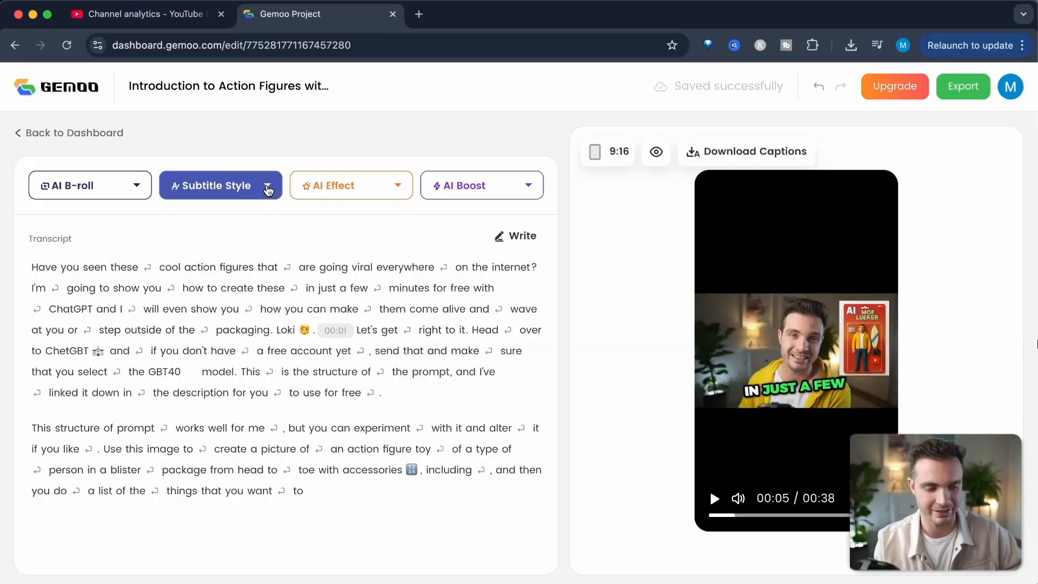
left_click(220, 186)
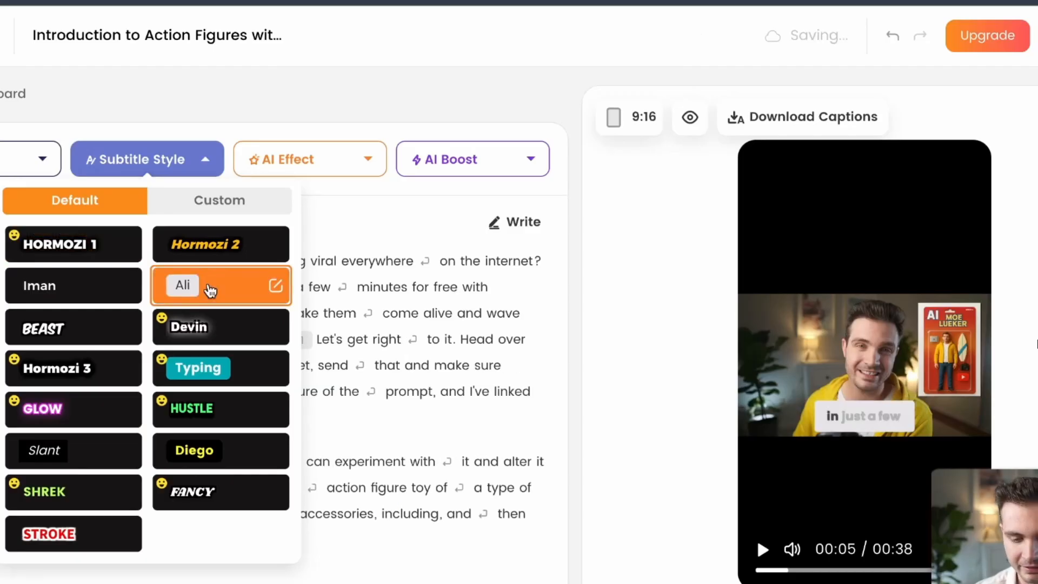
left_click(762, 548)
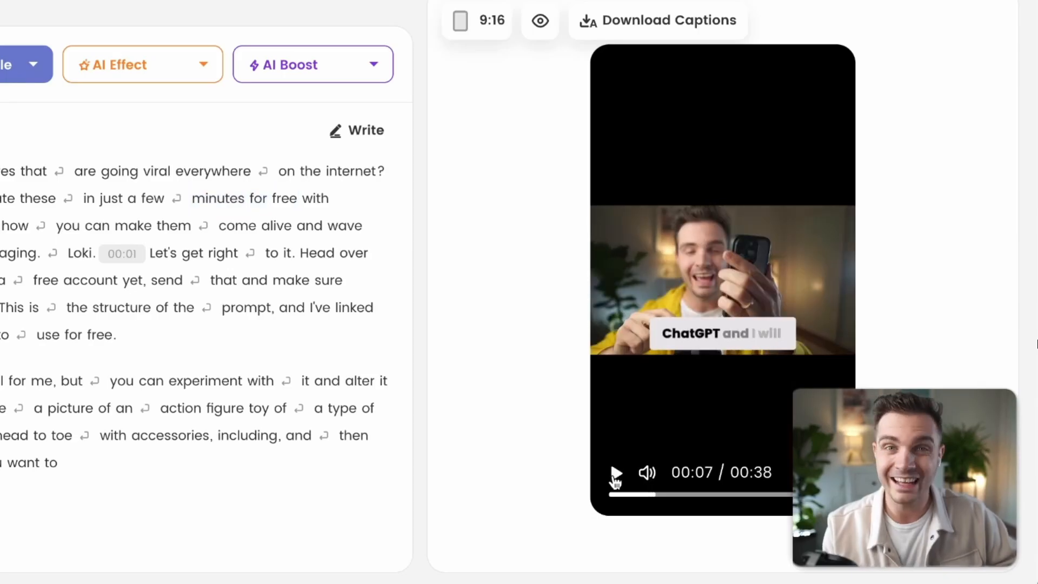
left_click(221, 185)
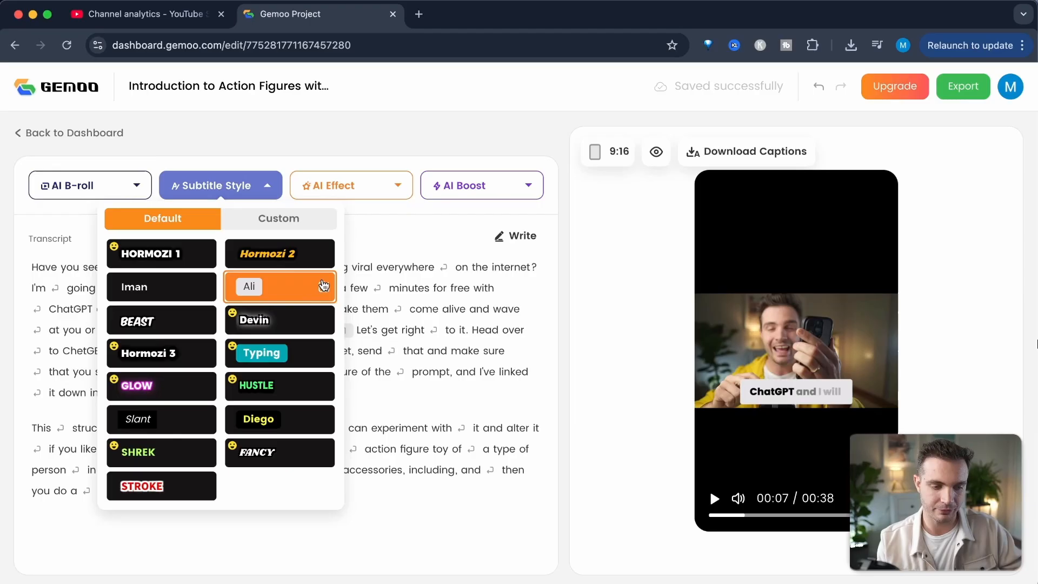
- Adjust the Ali caption font size and vertical position, keeping the default colour
left_click(277, 286)
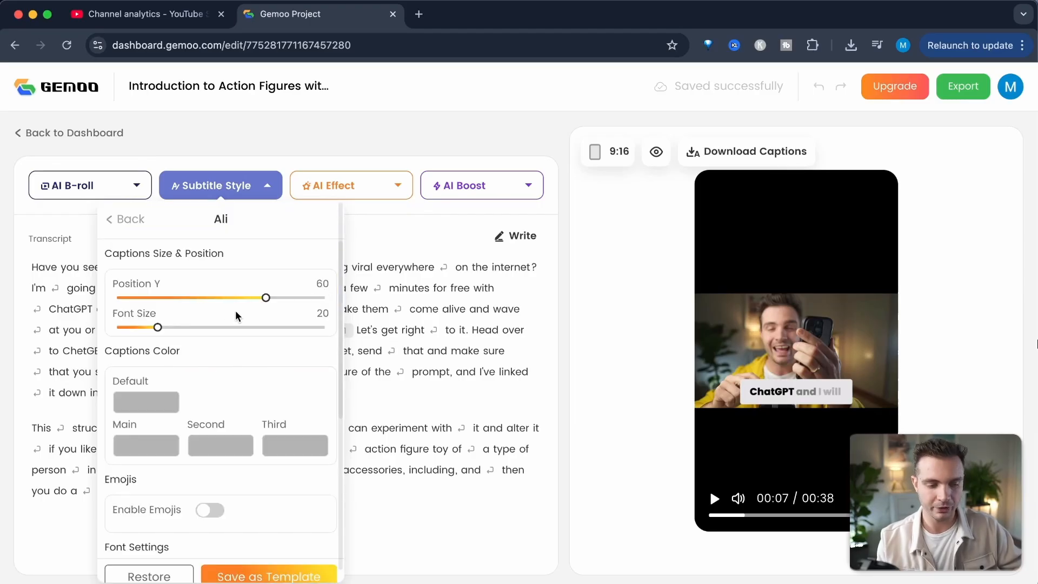
left_click_drag(157, 327, 183, 327)
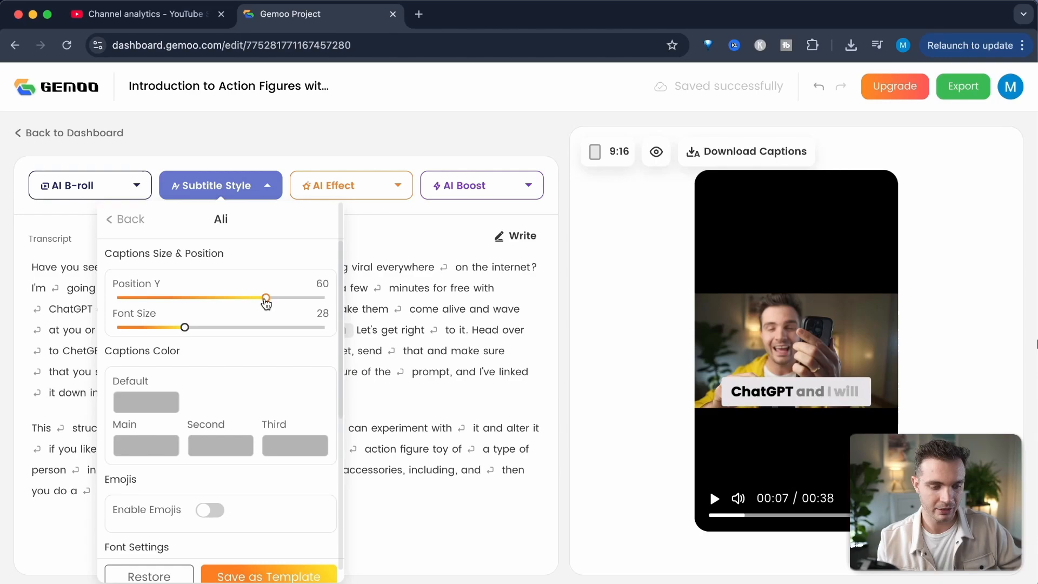
left_click_drag(265, 297, 242, 297)
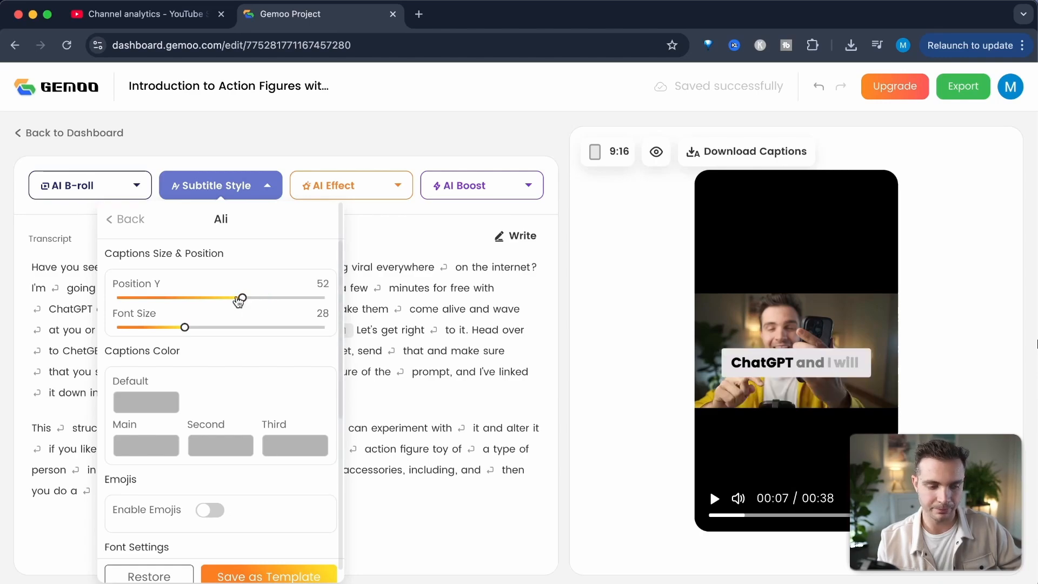
left_click_drag(242, 298, 269, 277)
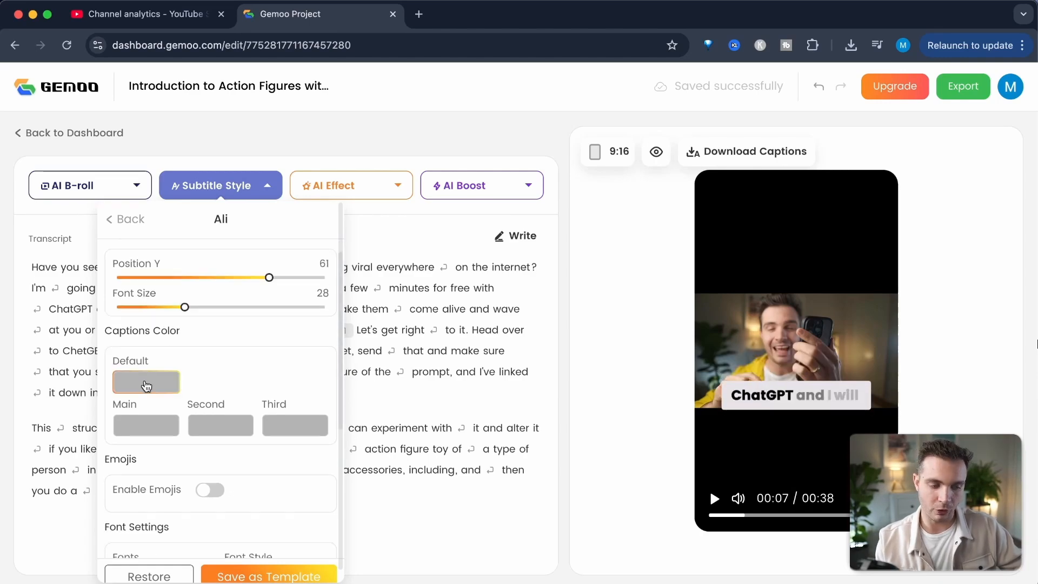
left_click(146, 382)
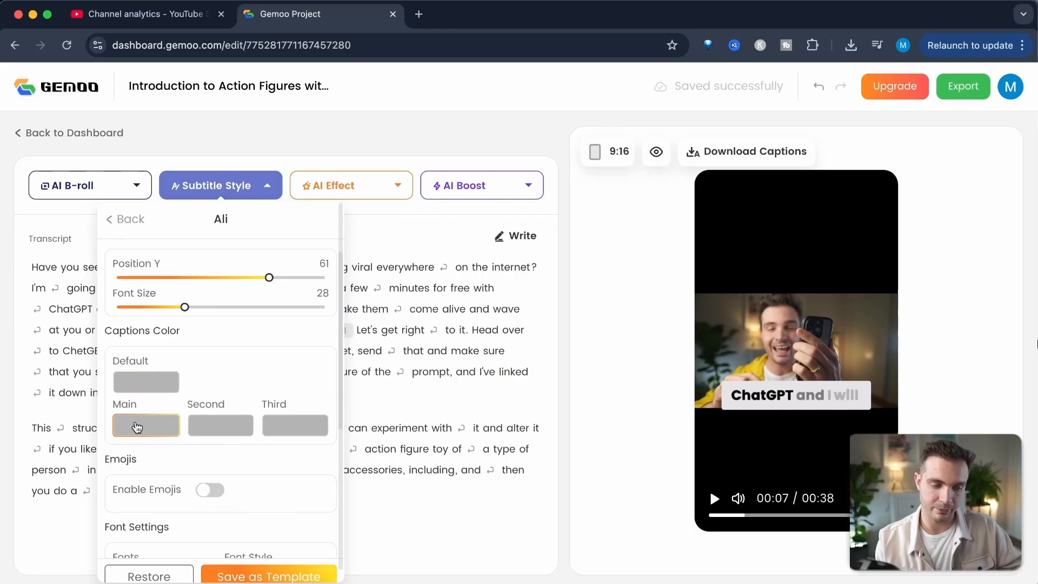
- Keep Poppins as the caption font with the shadow set to zero
scroll("down", 3)
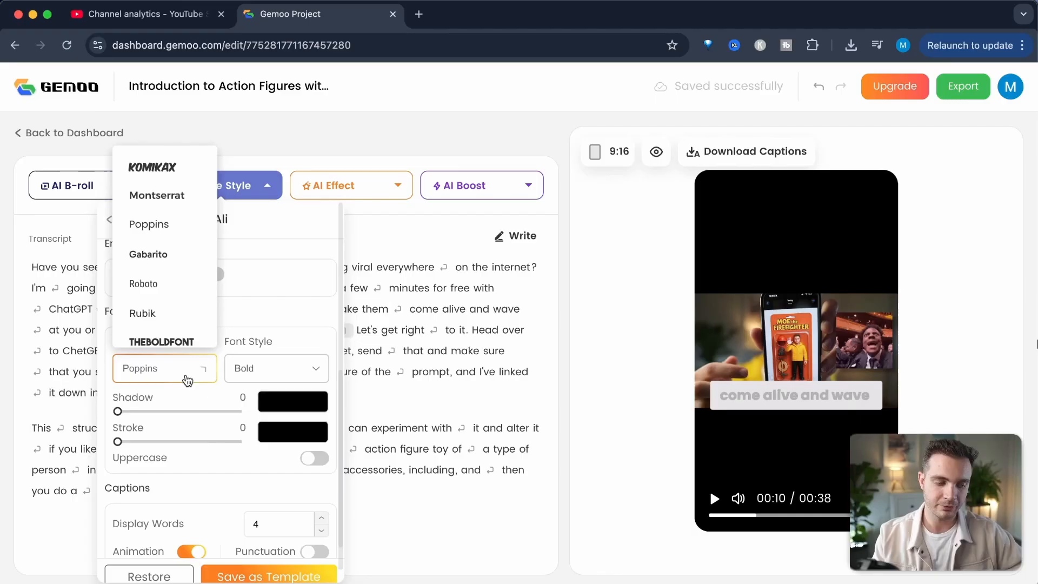
left_click(276, 368)
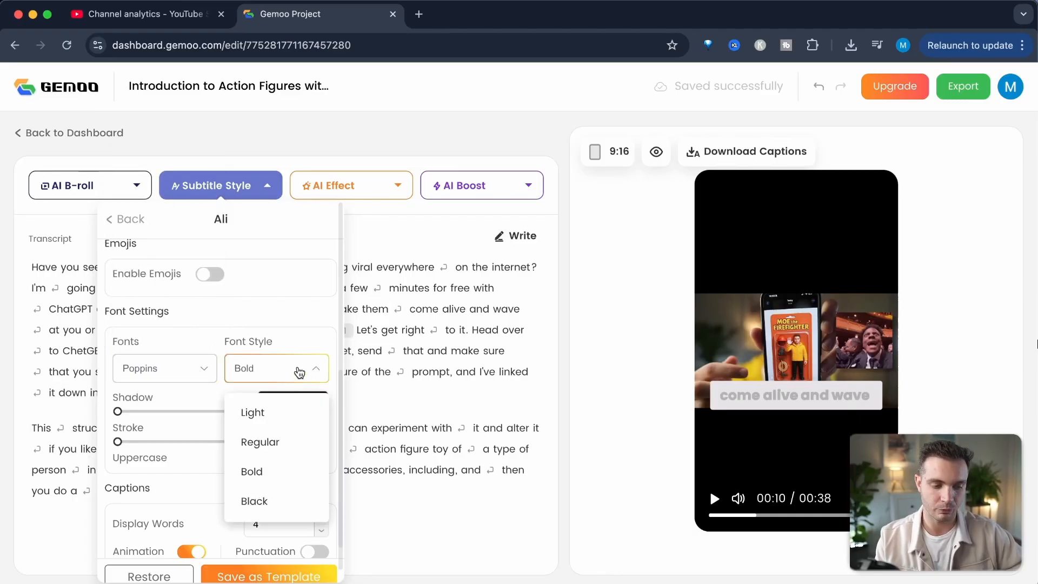
left_click_drag(118, 411, 149, 411)
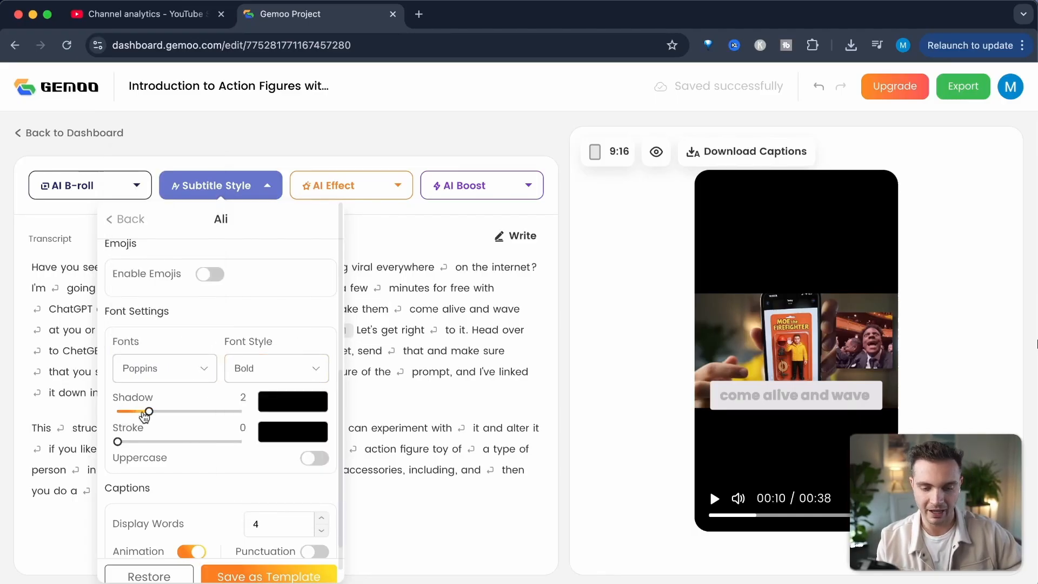
left_click(313, 466)
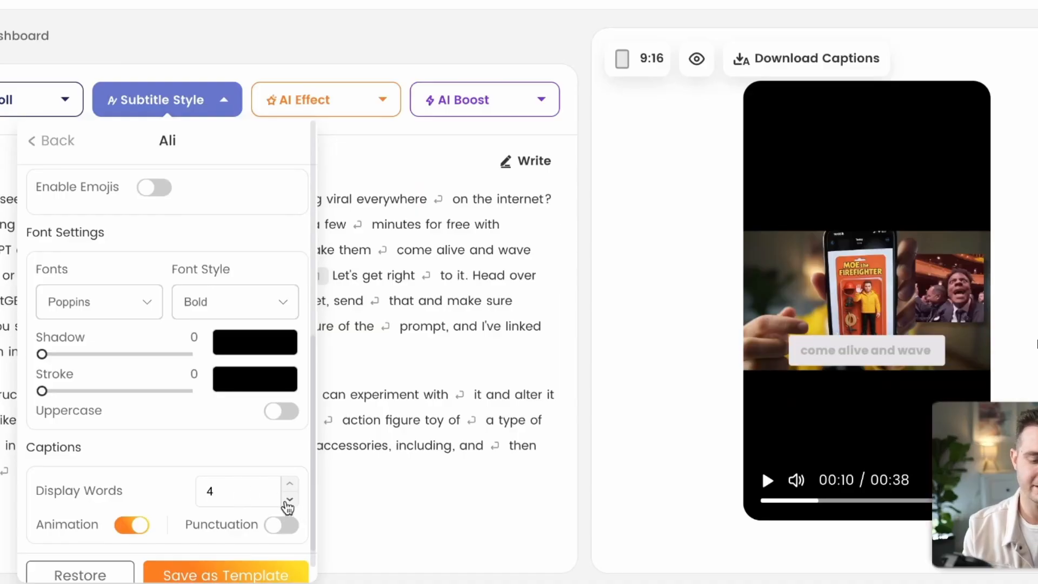
- Show four words per caption and save the style as the Custom Ali template
left_click(288, 498)
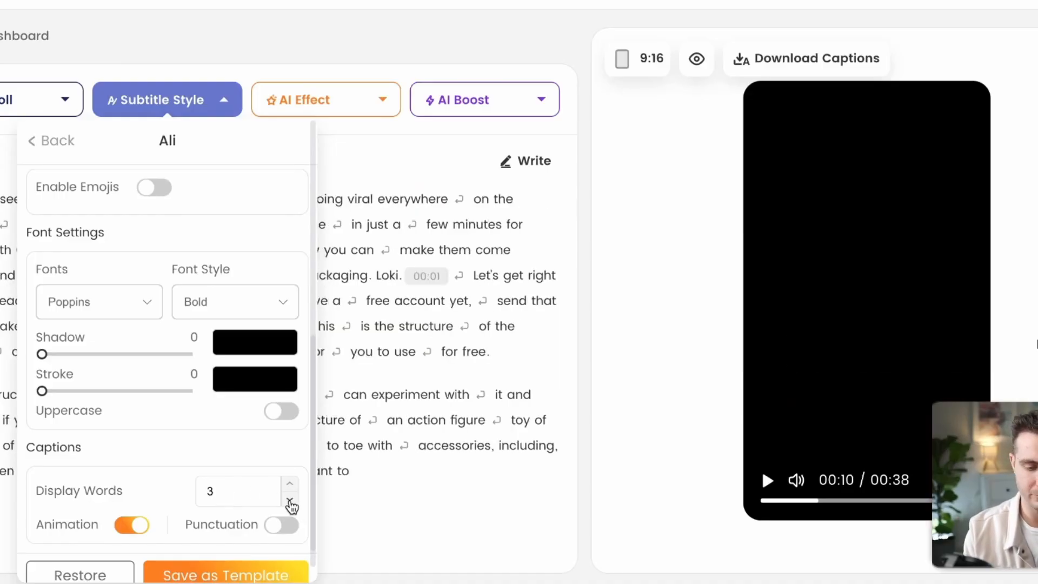
left_click(290, 484)
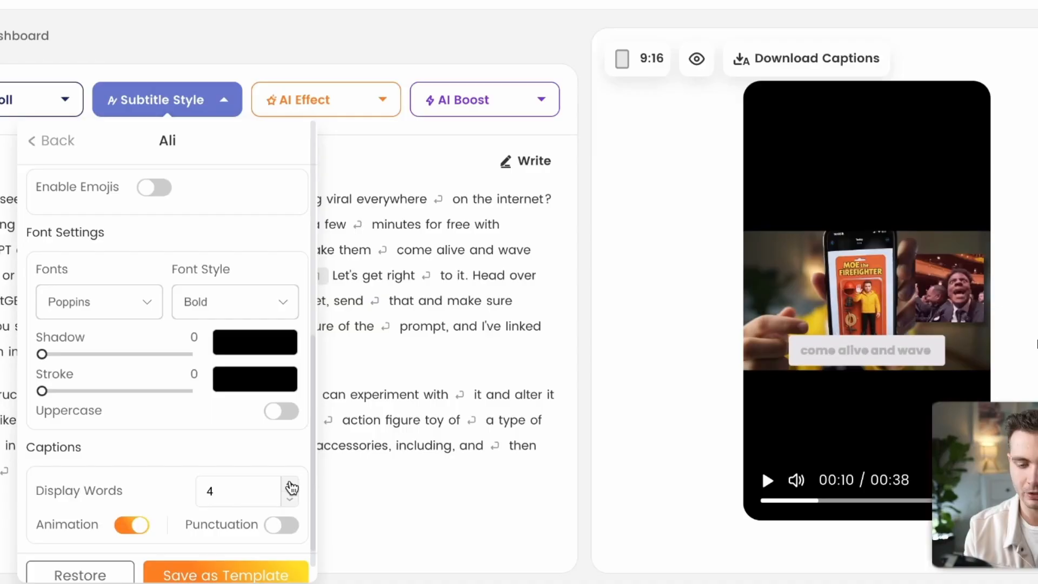
left_click(290, 486)
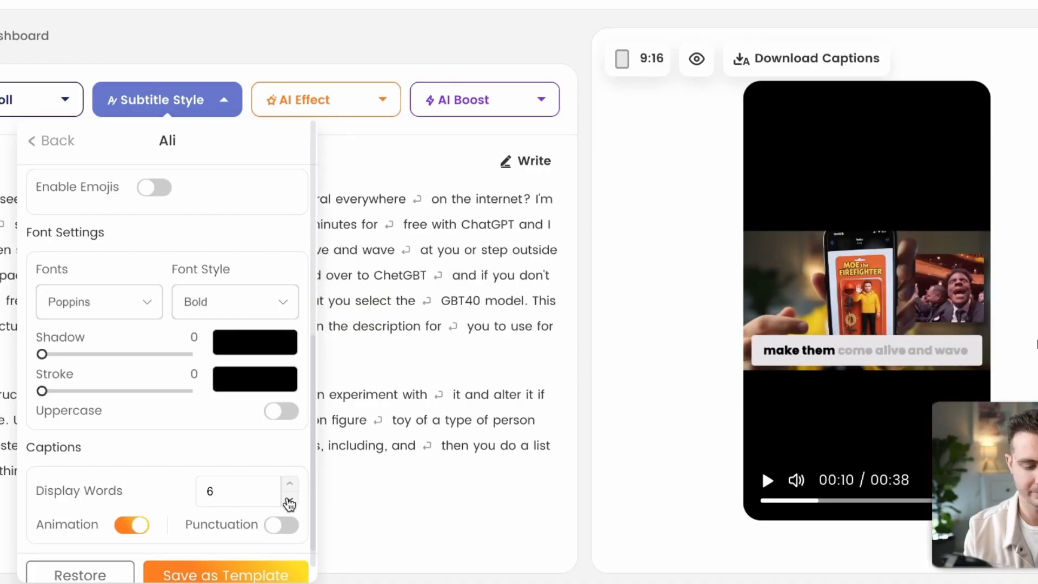
left_click(289, 496)
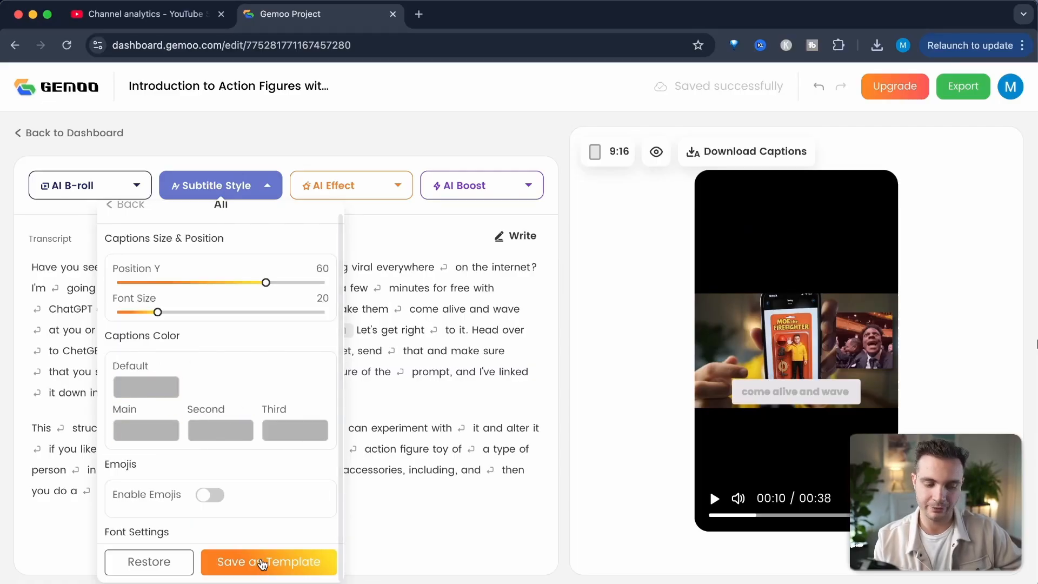
left_click(278, 218)
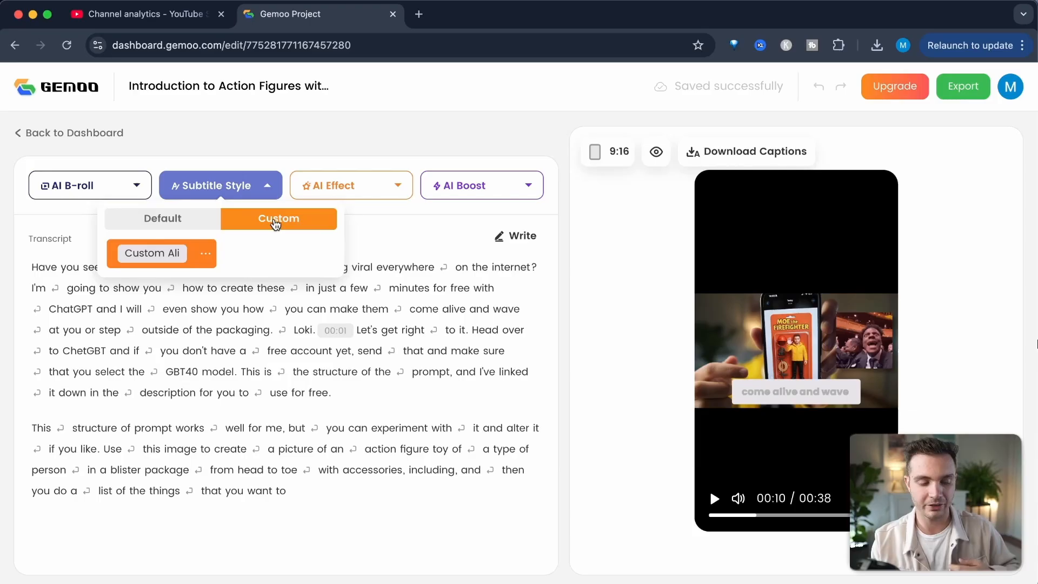
- Apply the Custom Ali caption style and play the preview
left_click(151, 253)
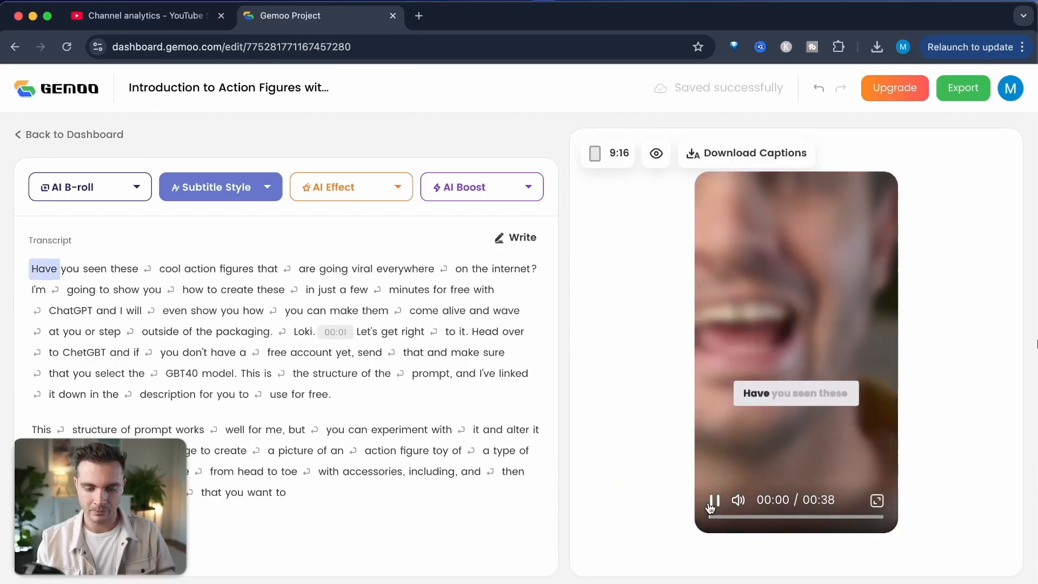
left_click(714, 499)
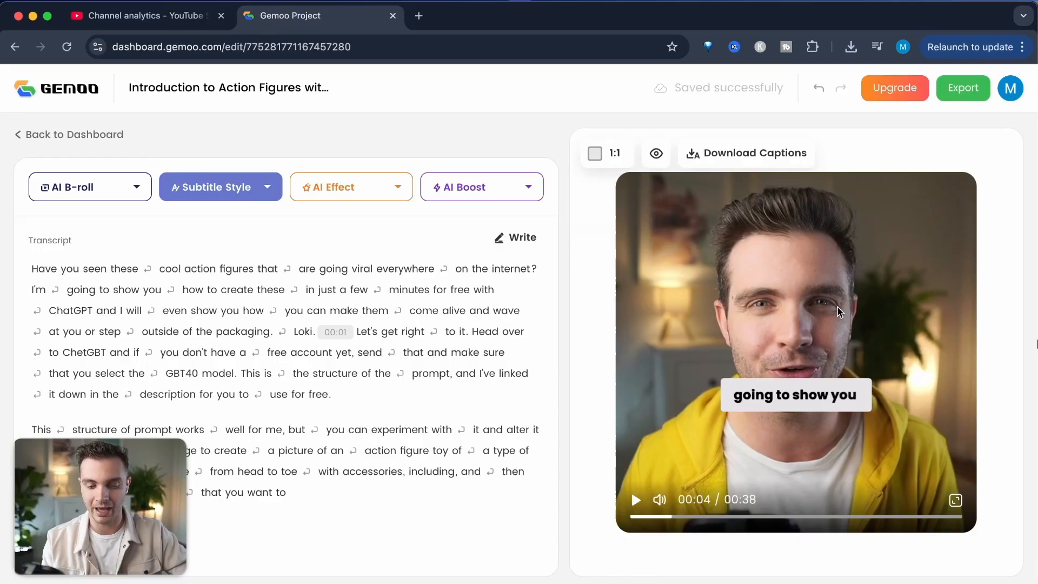
- Switch the clip to the 9:16 portrait frame and play the preview
left_click(635, 499)
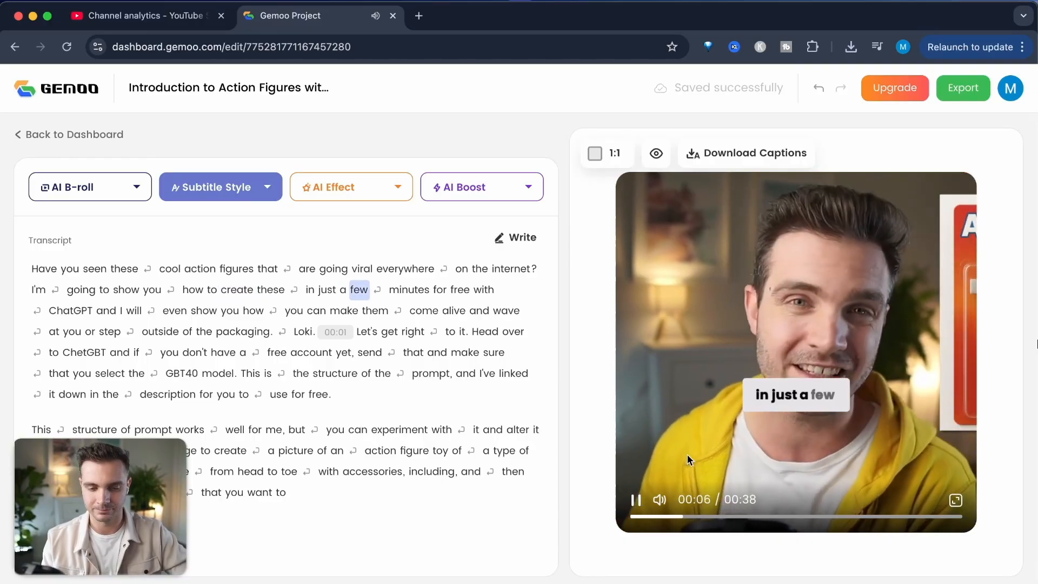
left_click(605, 153)
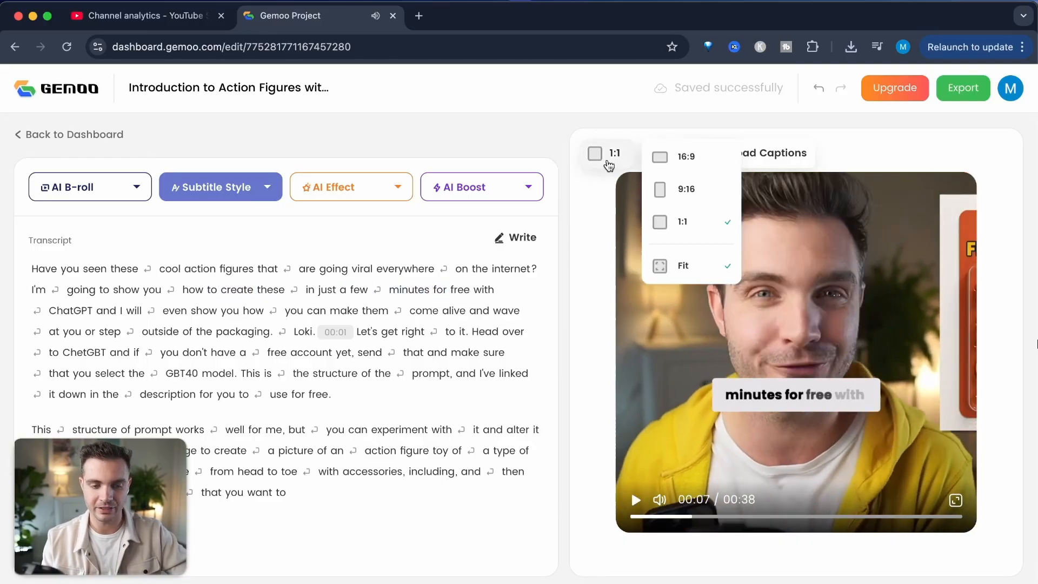
left_click(686, 189)
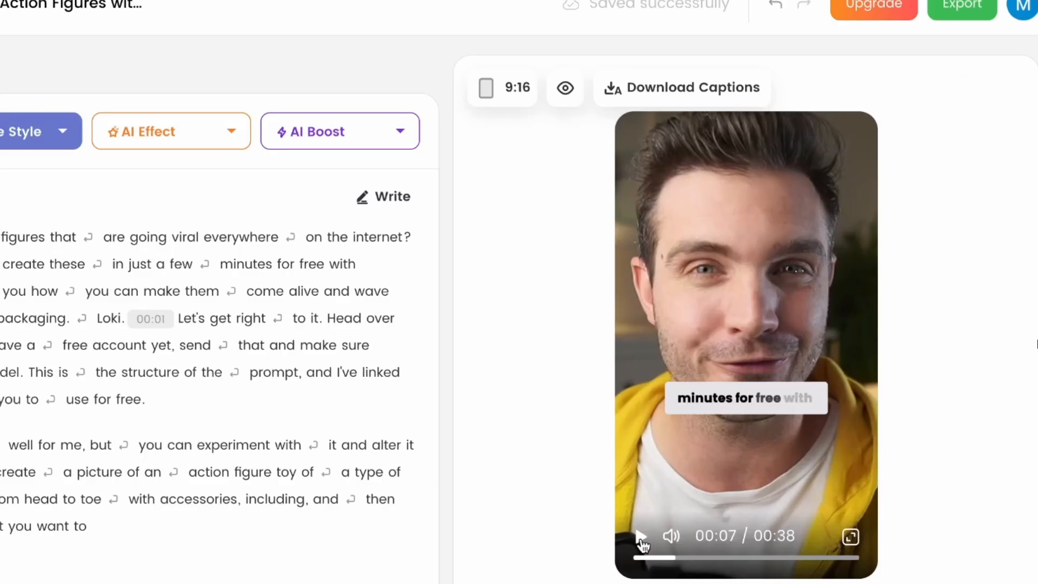
left_click(640, 536)
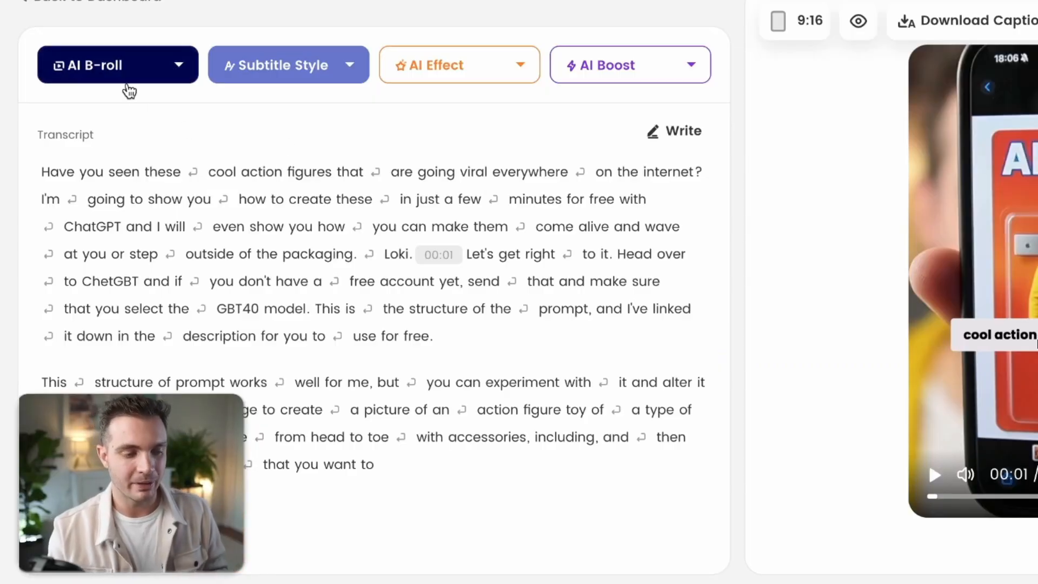
- Overlay the 'Going Viral' GIF on the 'going viral everywhere' phrase via AI B-roll
left_click(117, 65)
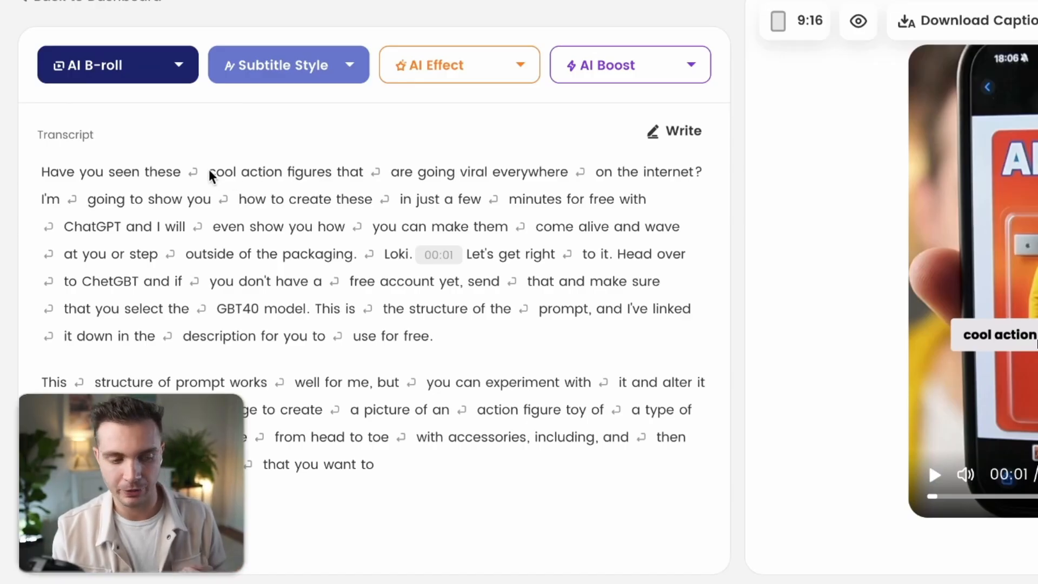
left_click_drag(207, 172, 367, 171)
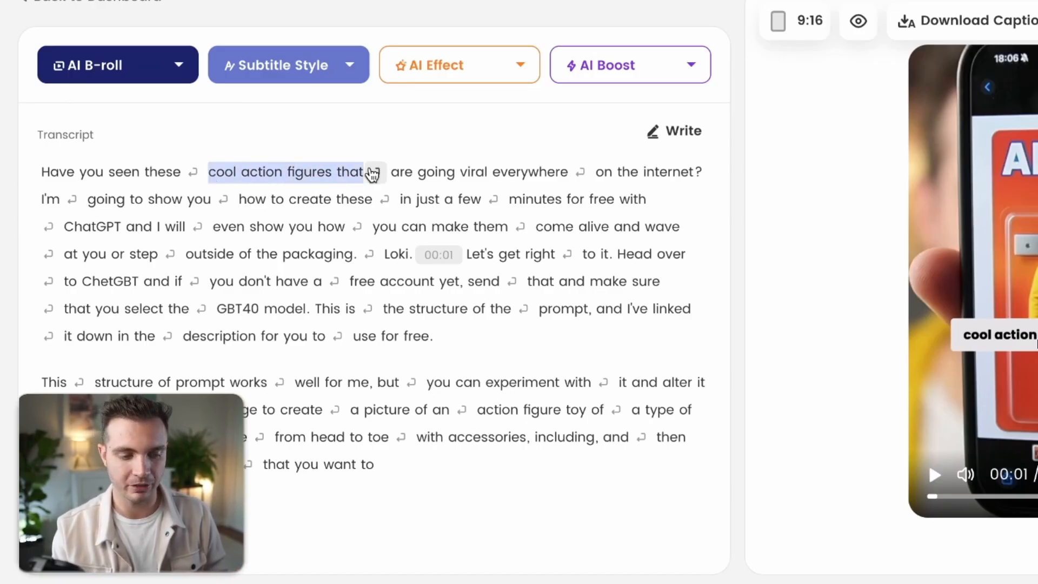
left_click(374, 175)
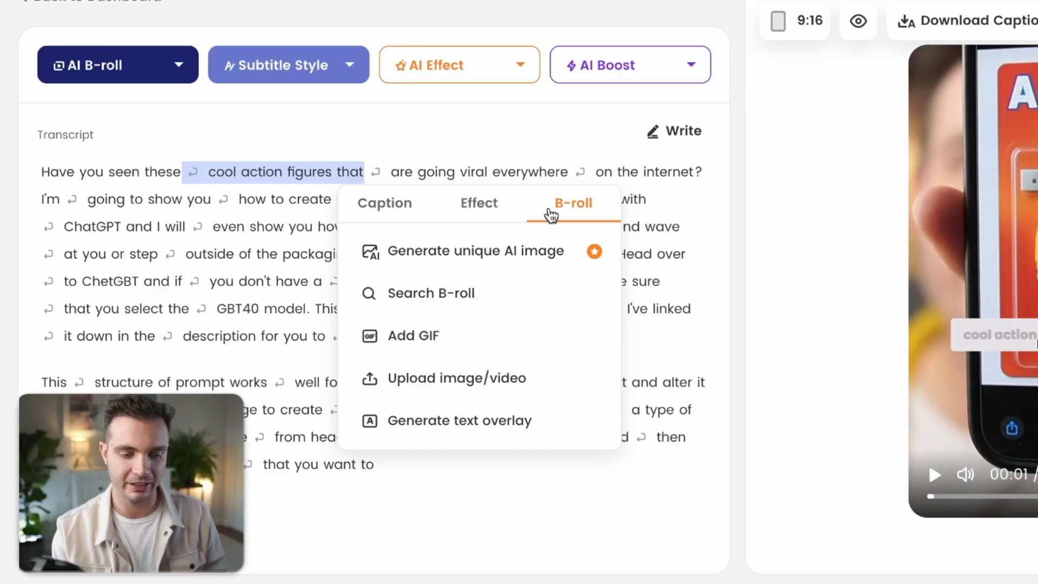
mouse_move(475, 250)
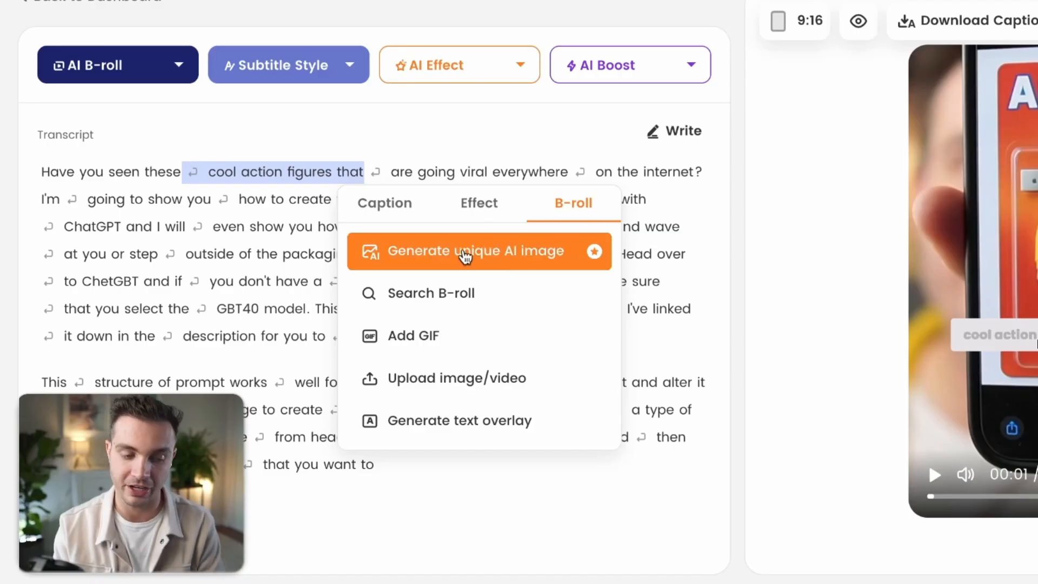
mouse_move(464, 293)
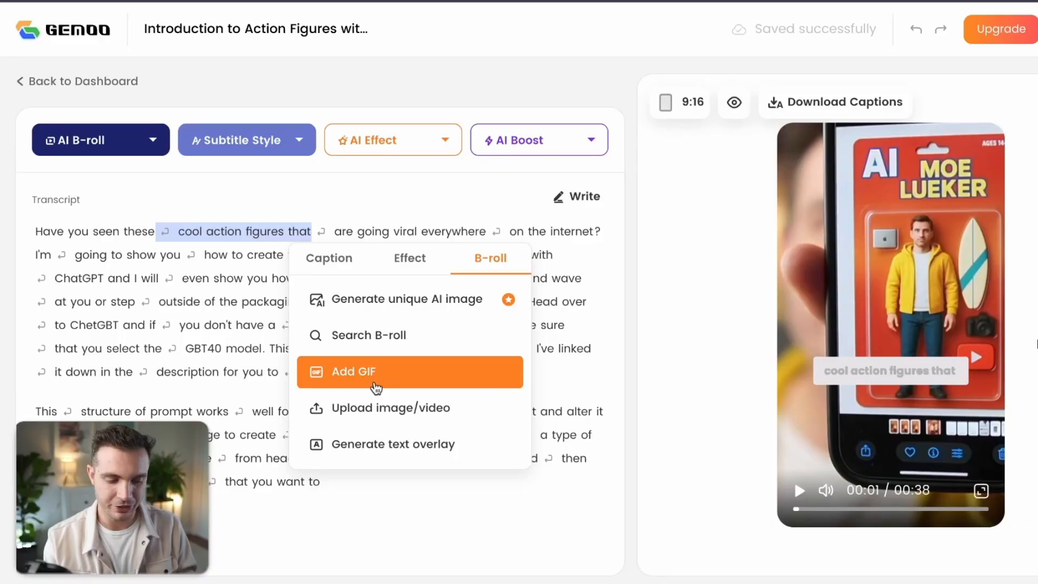
scroll("down", 3)
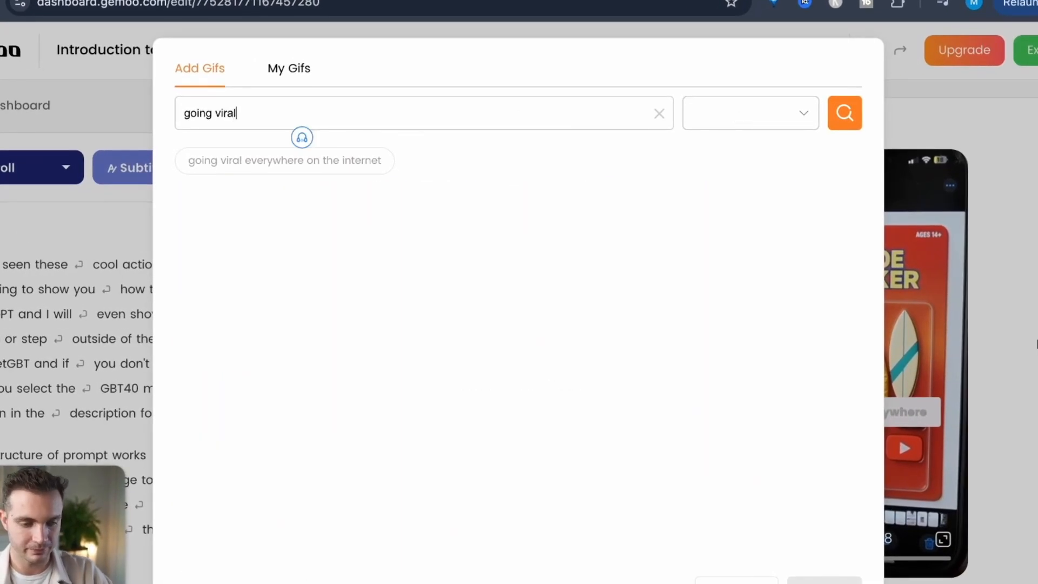
left_click(843, 113)
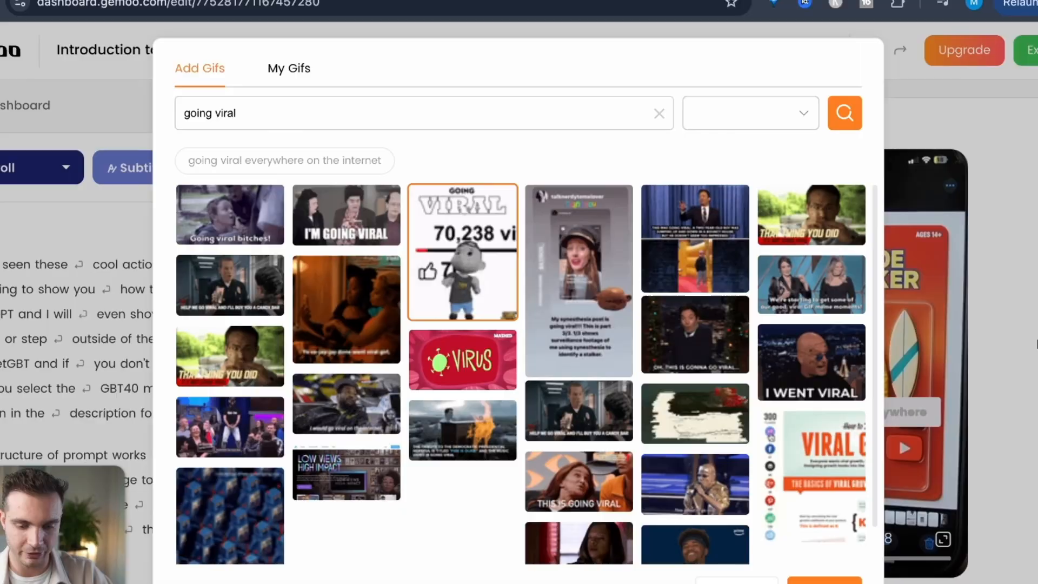
left_click(462, 252)
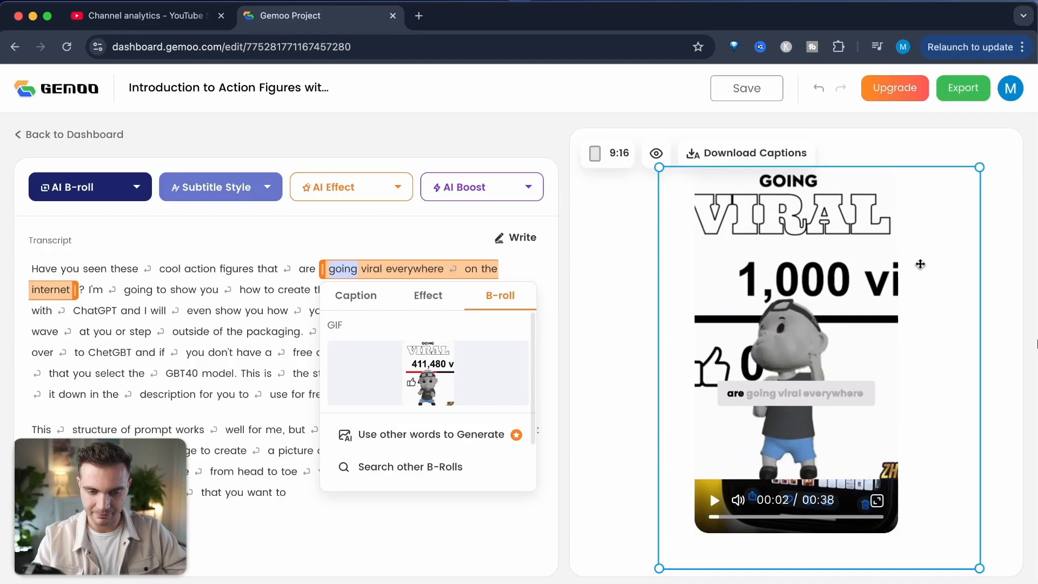
left_click(168, 269)
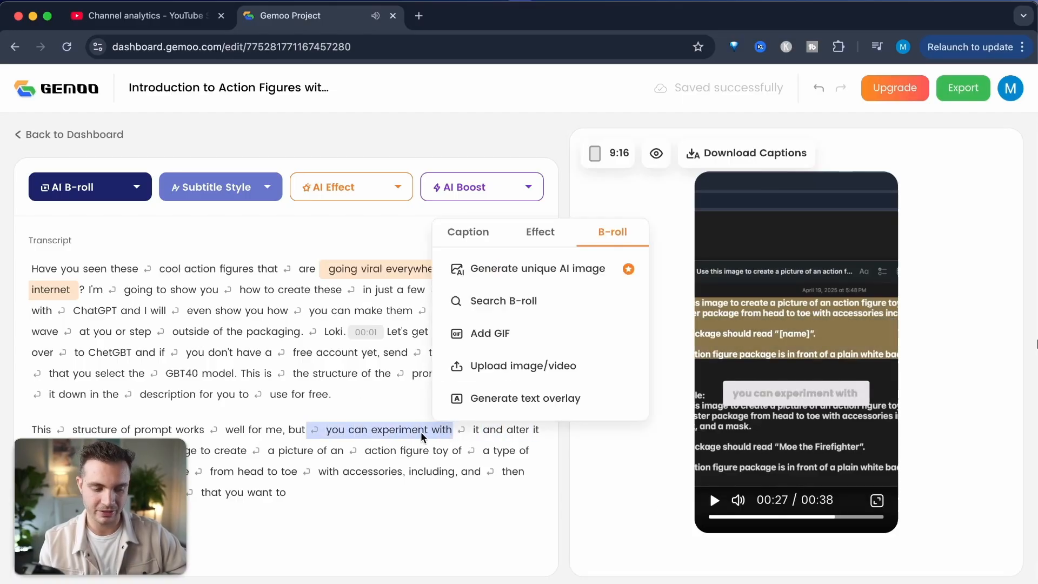
mouse_move(503, 300)
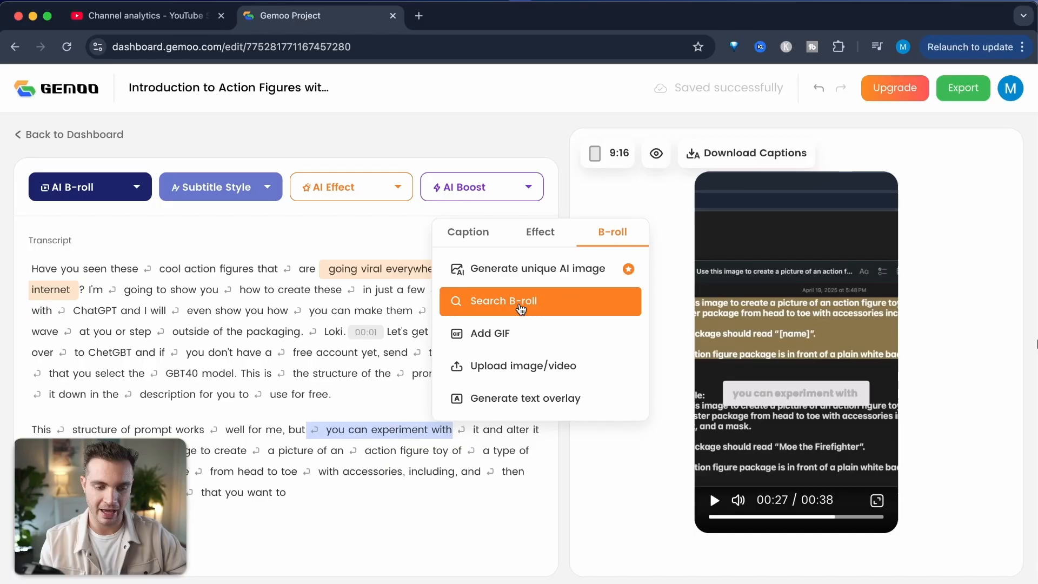
- Cover 'you can experiment with' with the glass lab bottles stock clip from an 'experiment' search
left_click(505, 301)
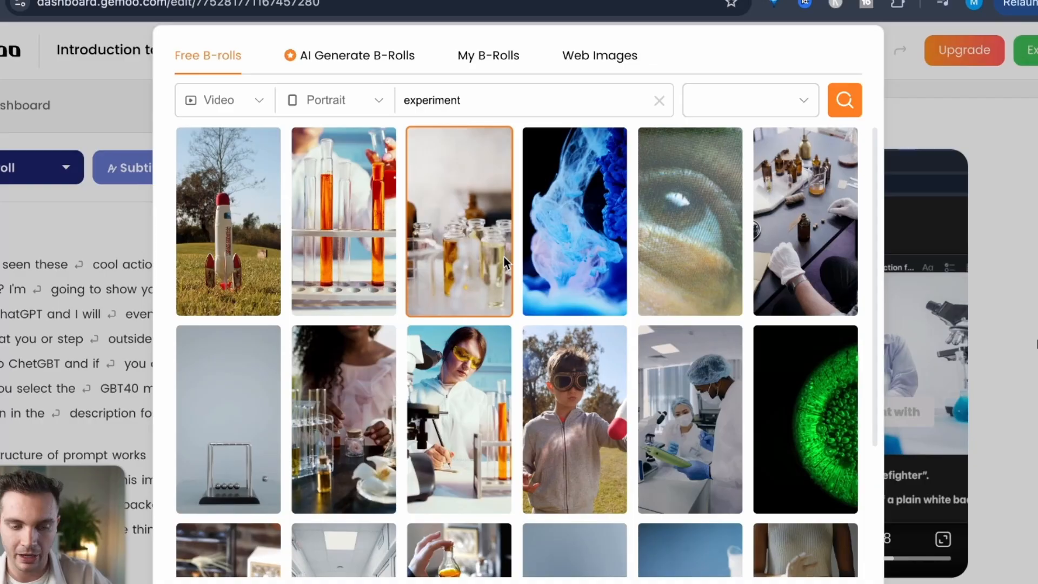
left_click(459, 221)
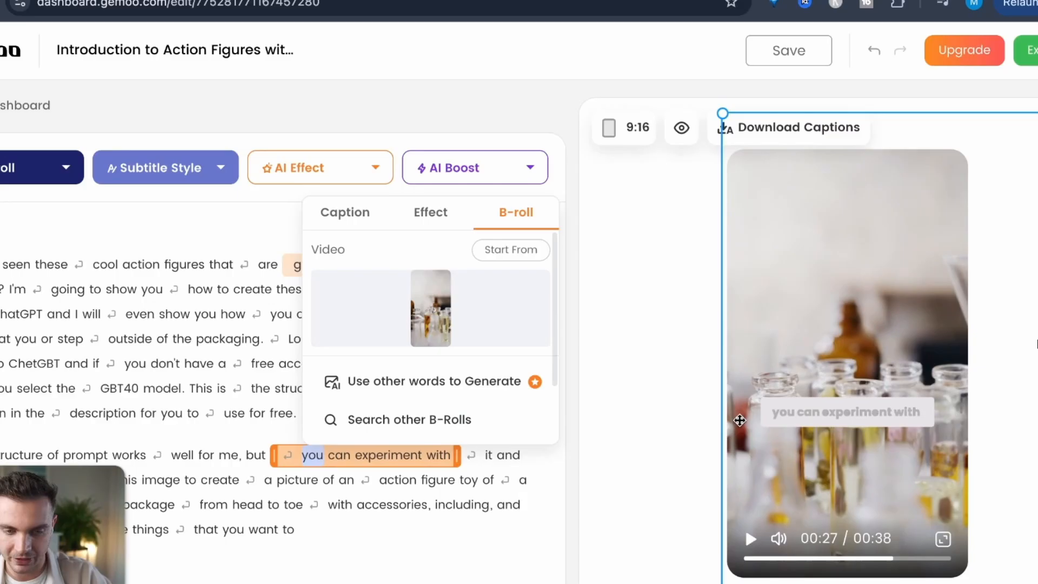
mouse_move(196, 463)
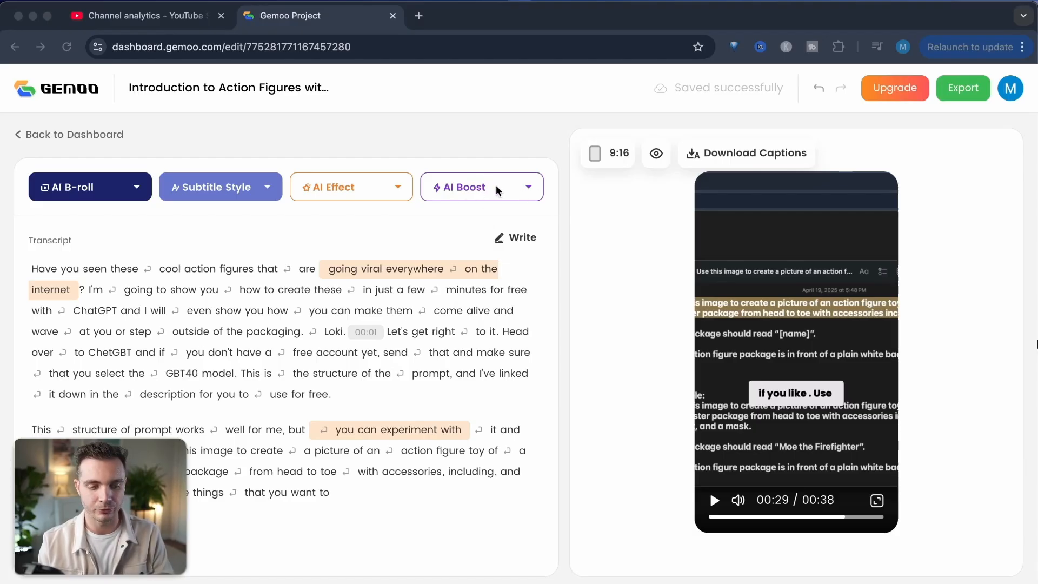
left_click(471, 186)
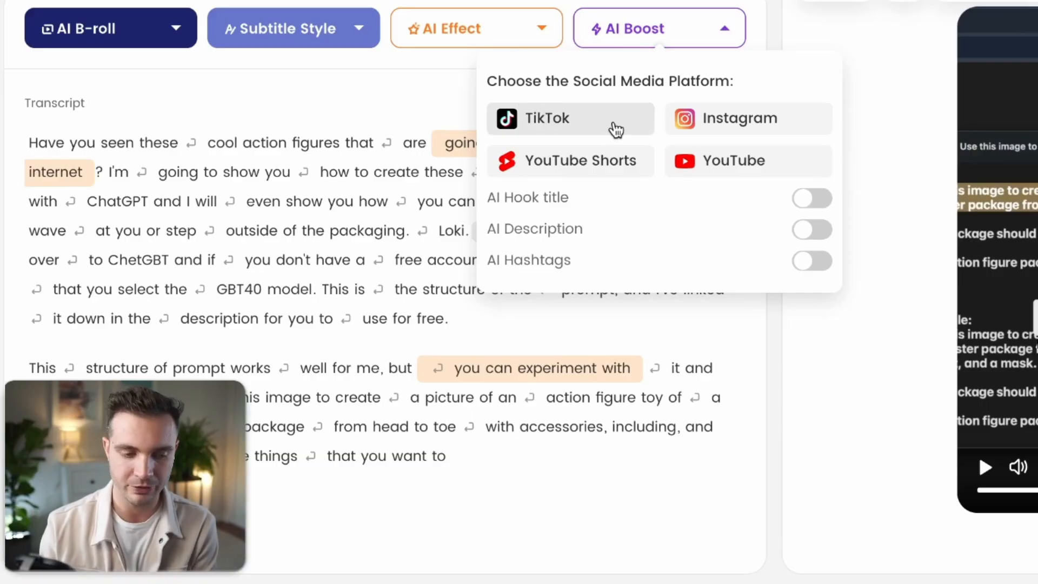
- Generate a TikTok AI hook title and description for the clip
left_click(569, 118)
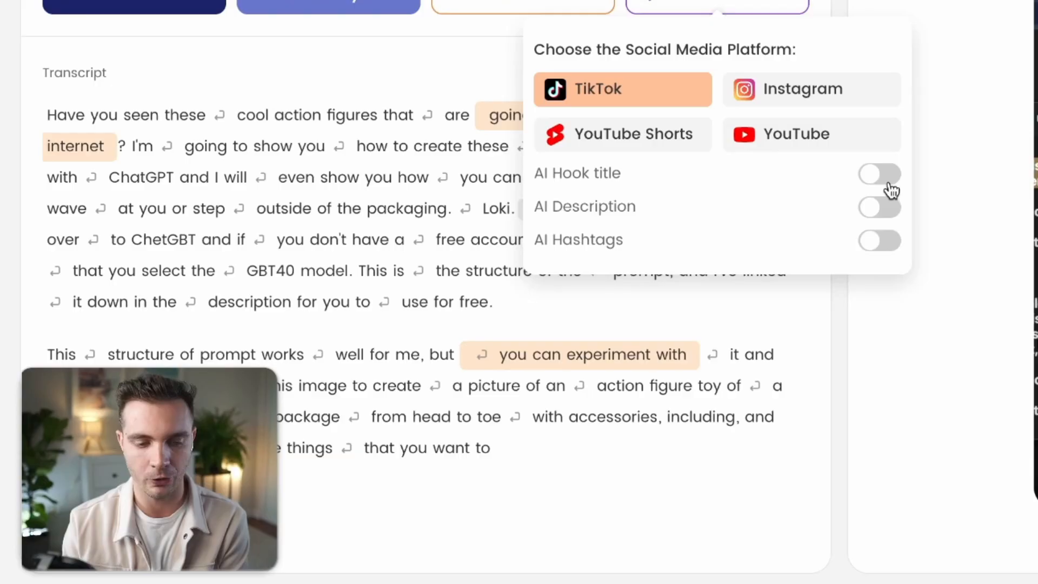
left_click(879, 174)
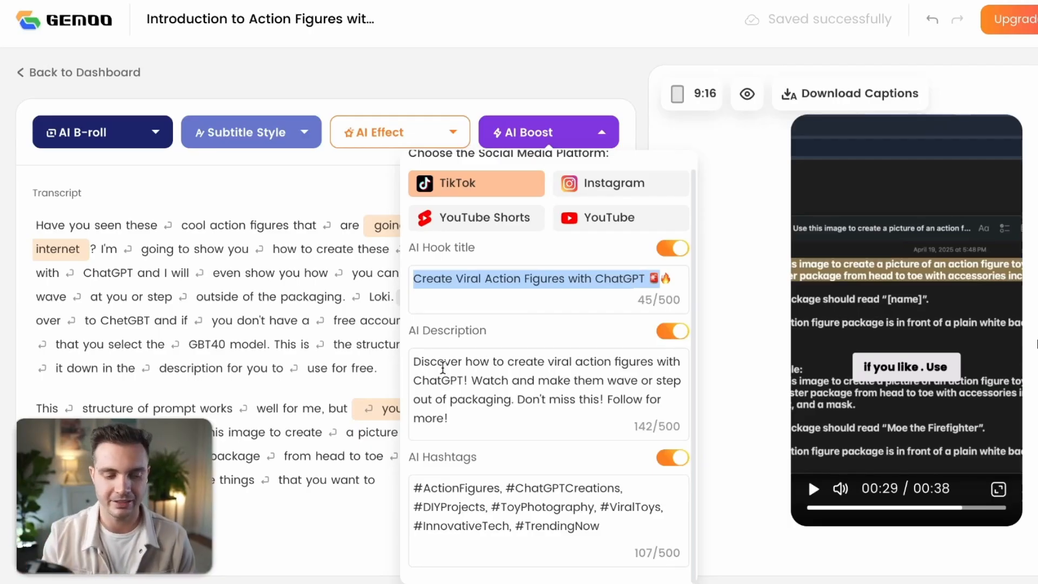
left_click(440, 277)
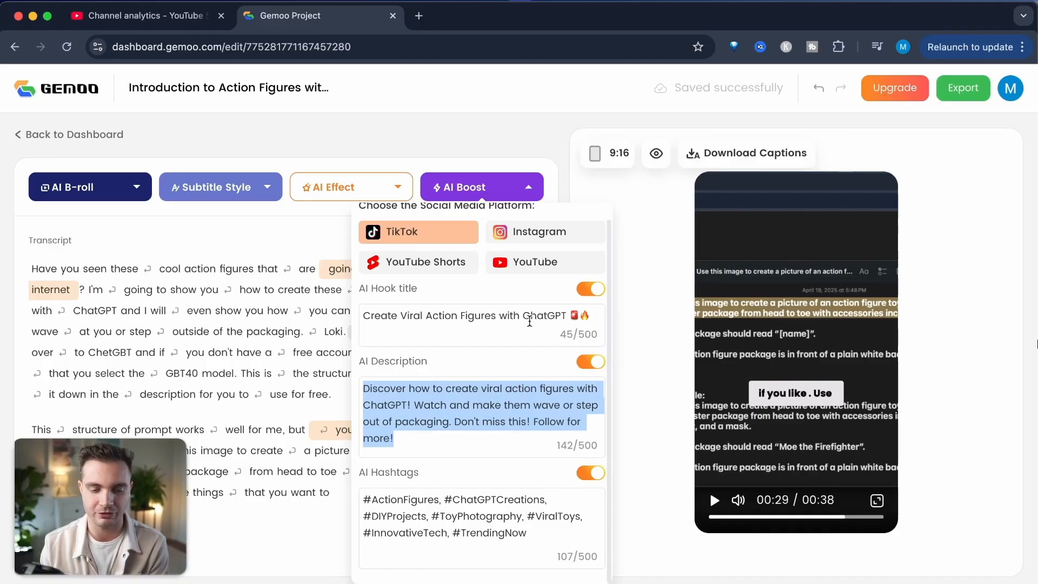
scroll("down", 3)
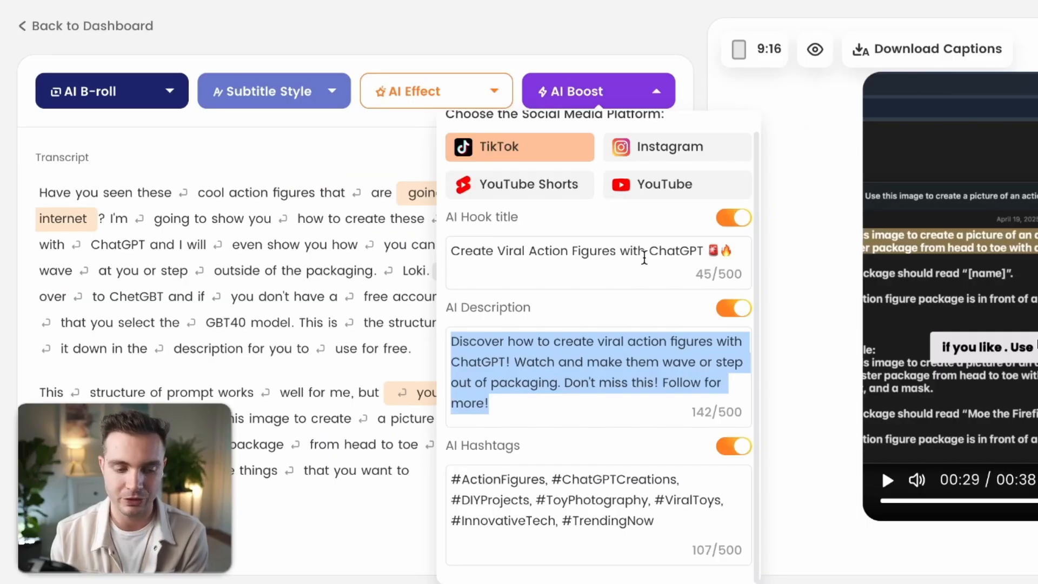
mouse_move(670, 146)
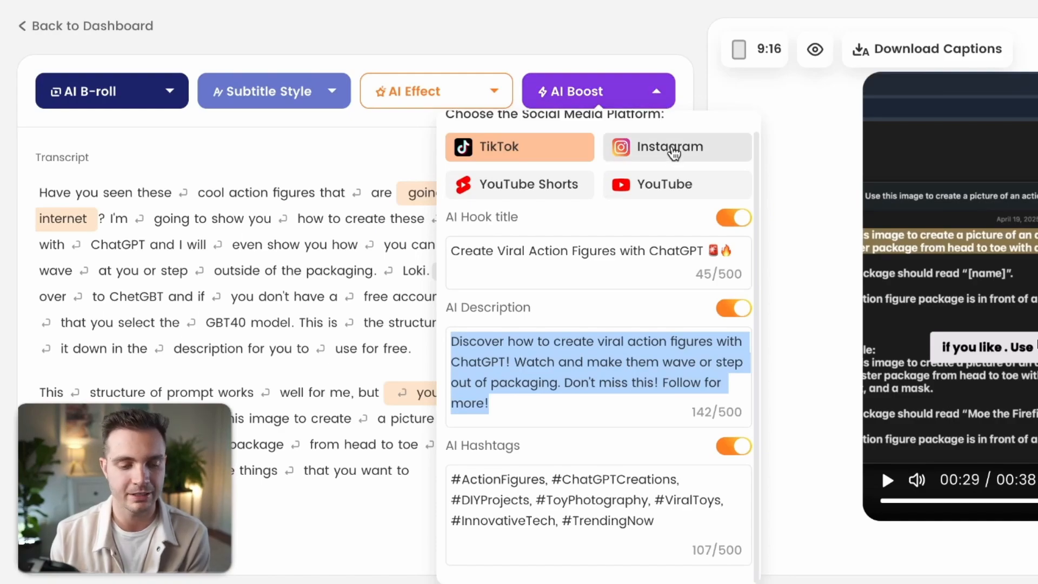
- Regenerate the hook title and description for Instagram and select the new description
left_click(675, 146)
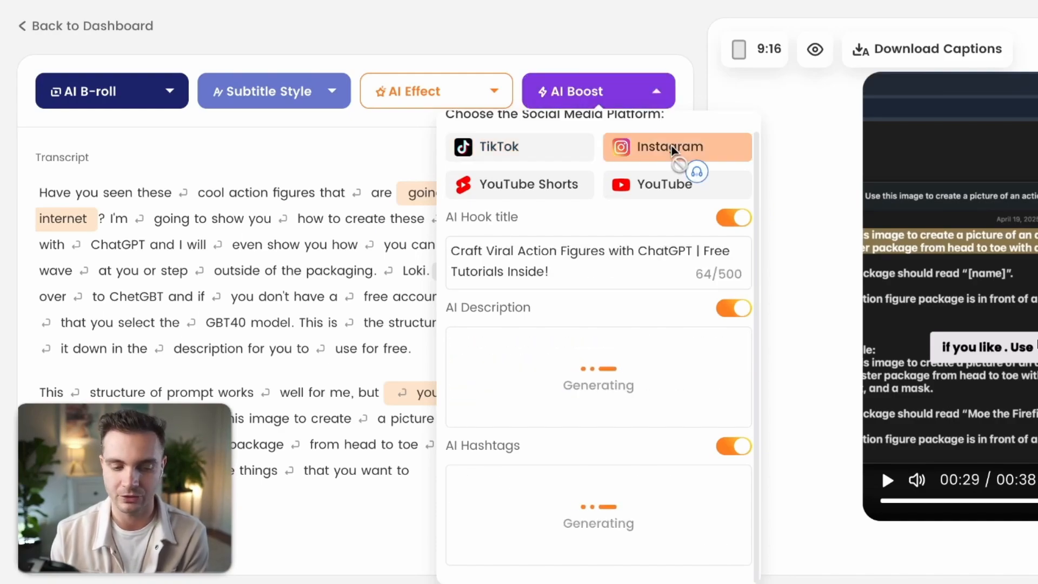
left_click(675, 146)
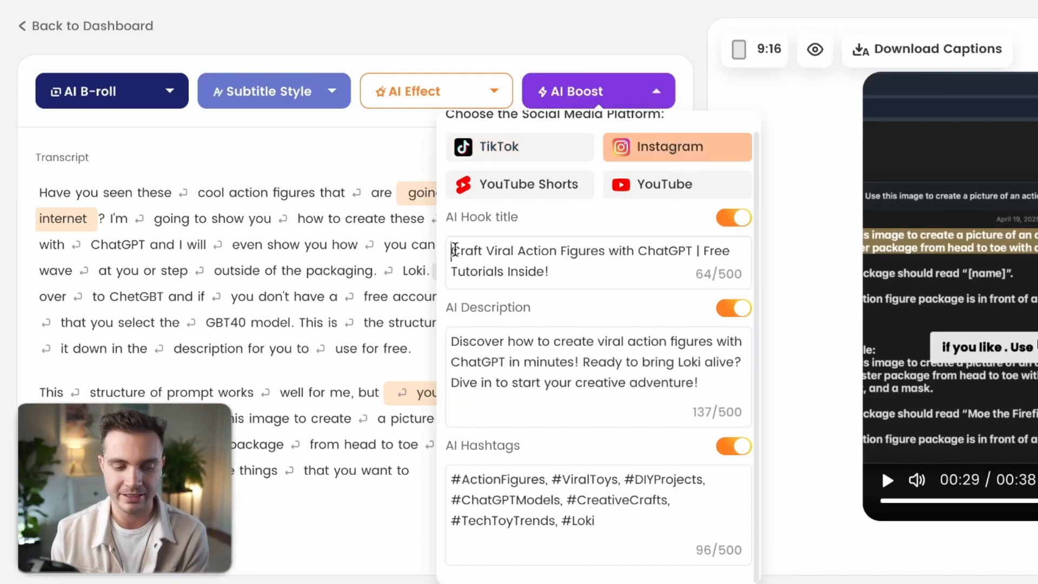
triple_click(589, 260)
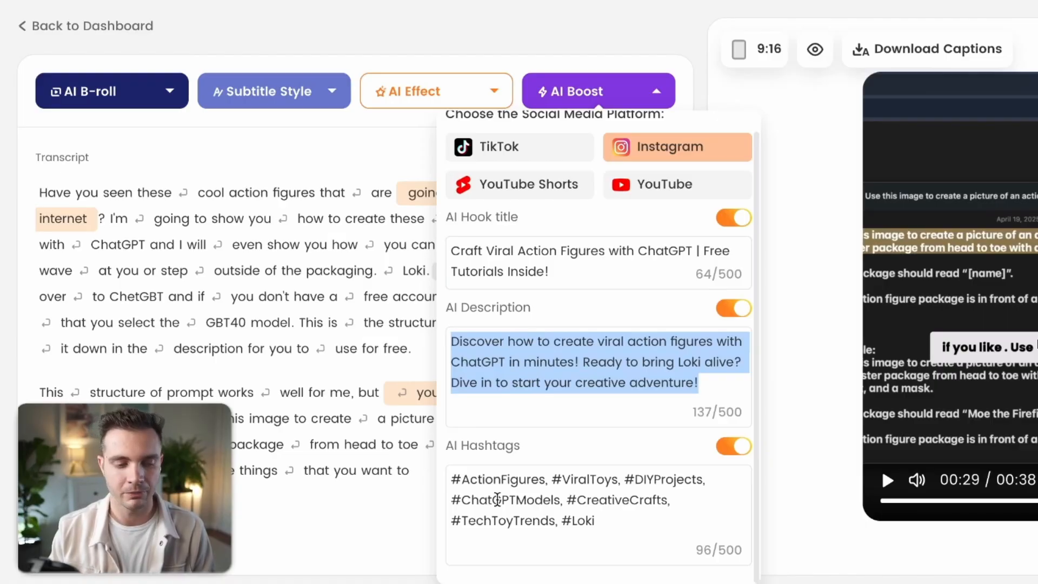
mouse_move(578, 219)
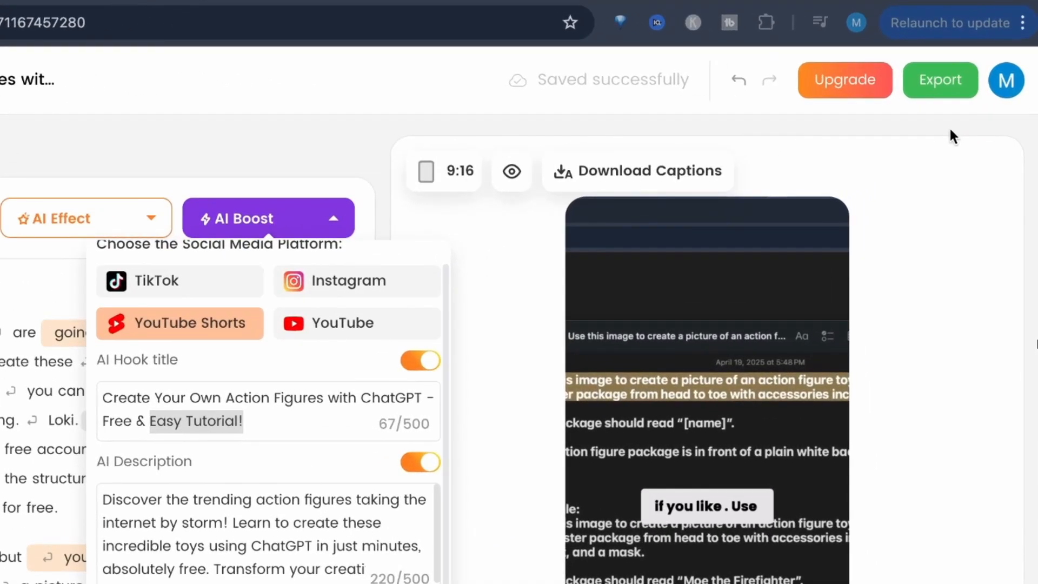
- Set the export to MP4 at 1080P, 30 FPS with audio on
left_click(939, 79)
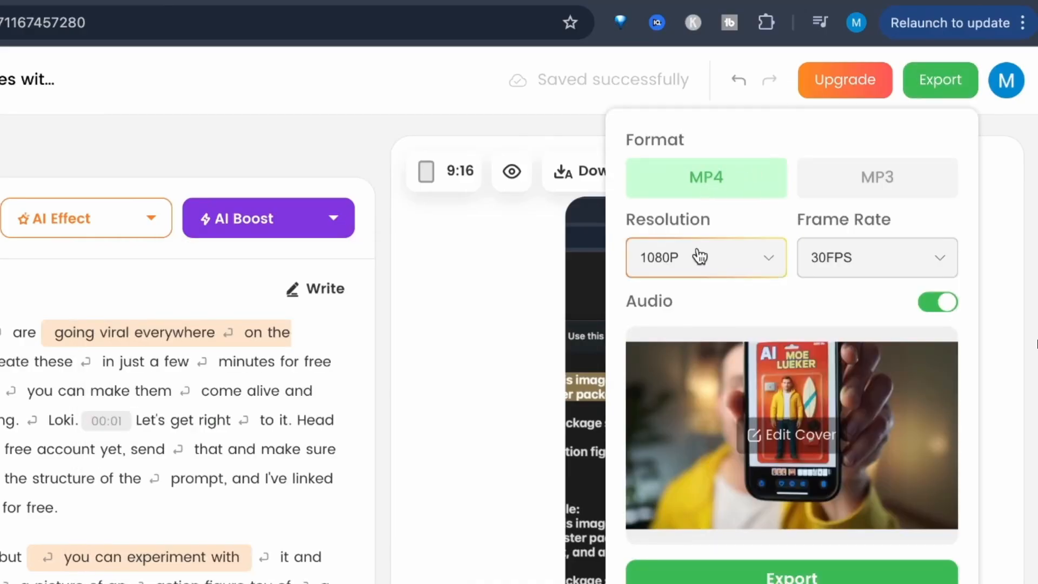
left_click(705, 257)
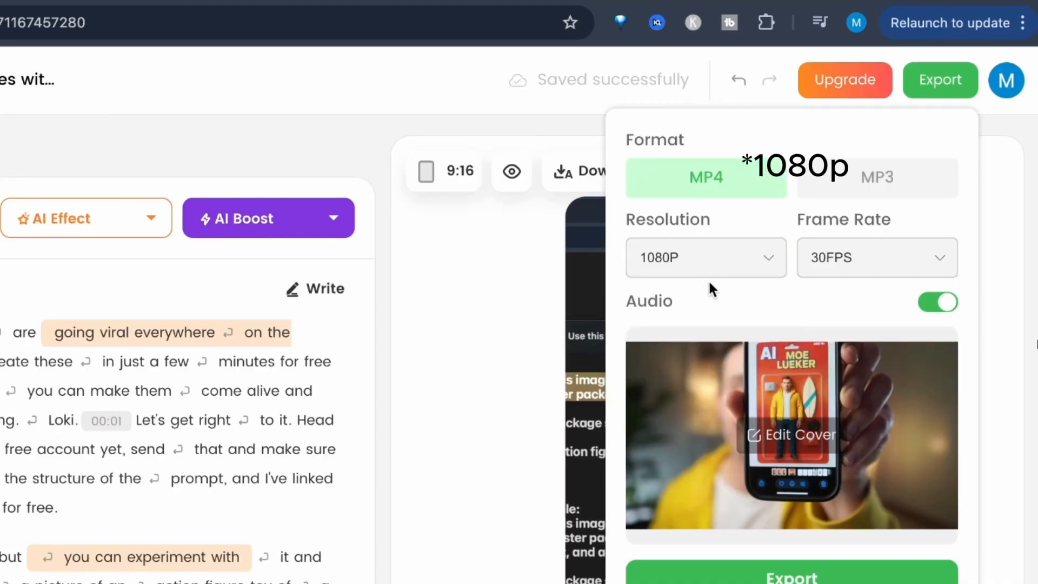
left_click(875, 258)
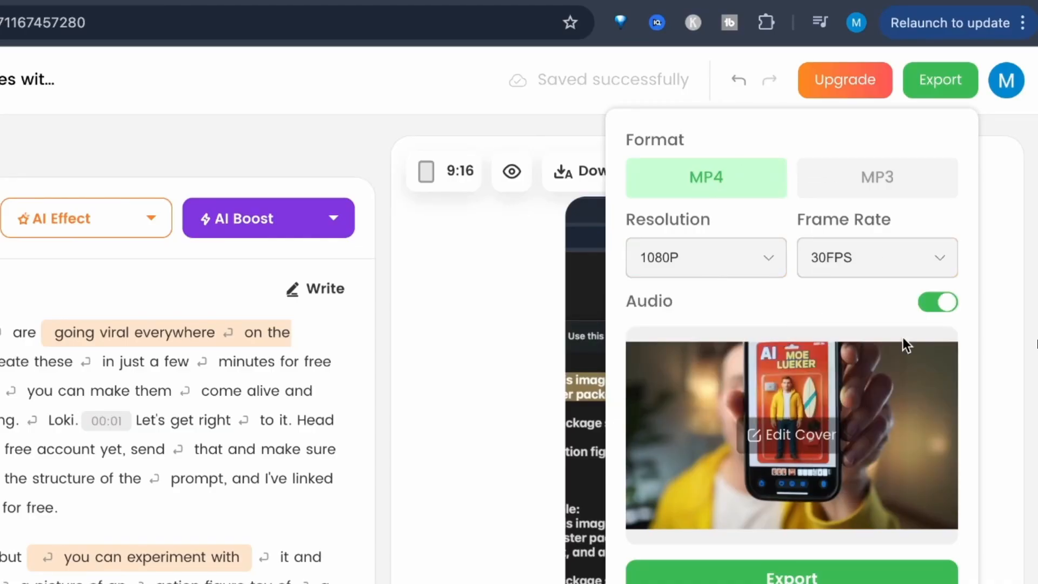
mouse_move(797, 444)
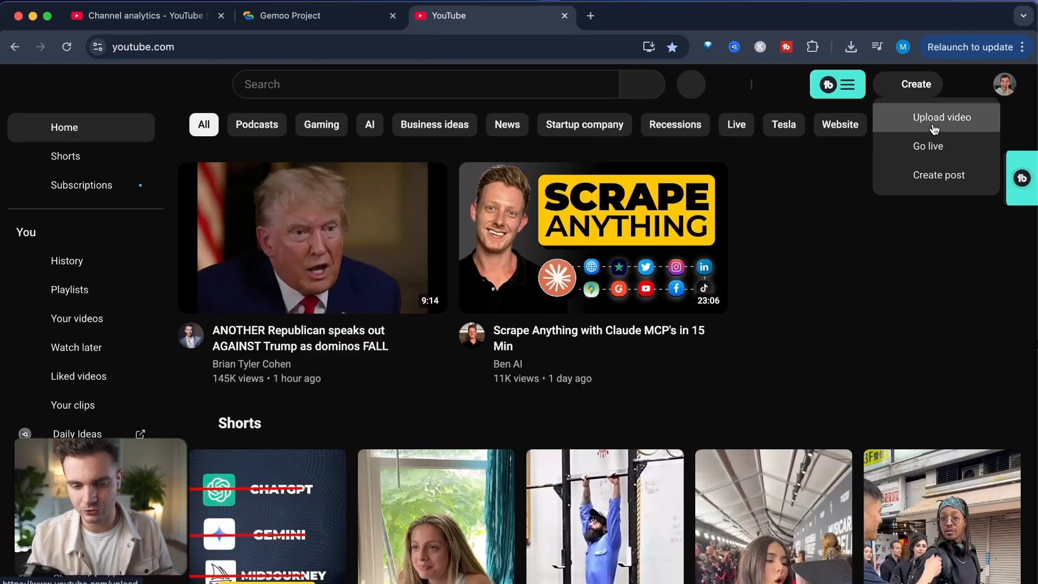
- Open YouTube Studio's Upload videos dialog, then scroll the SEO guide to Title Formula Templates
left_click(938, 117)
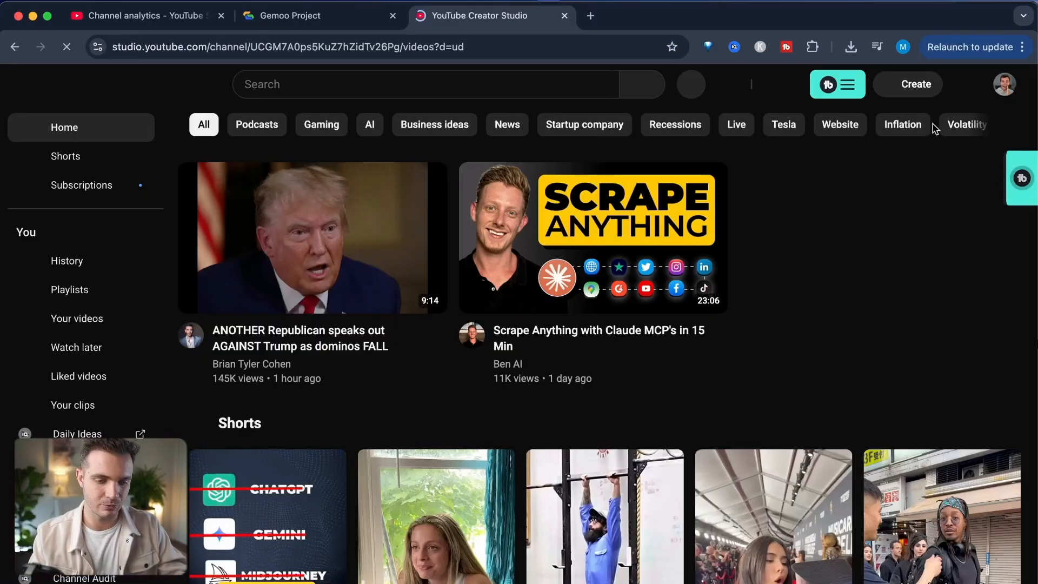
key("cmd+tab")
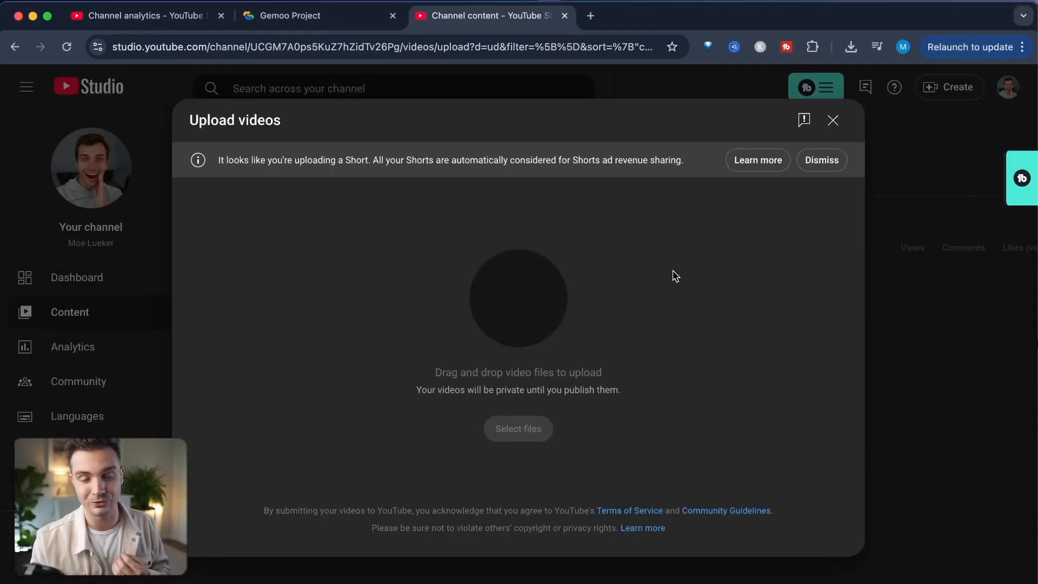
left_click(518, 429)
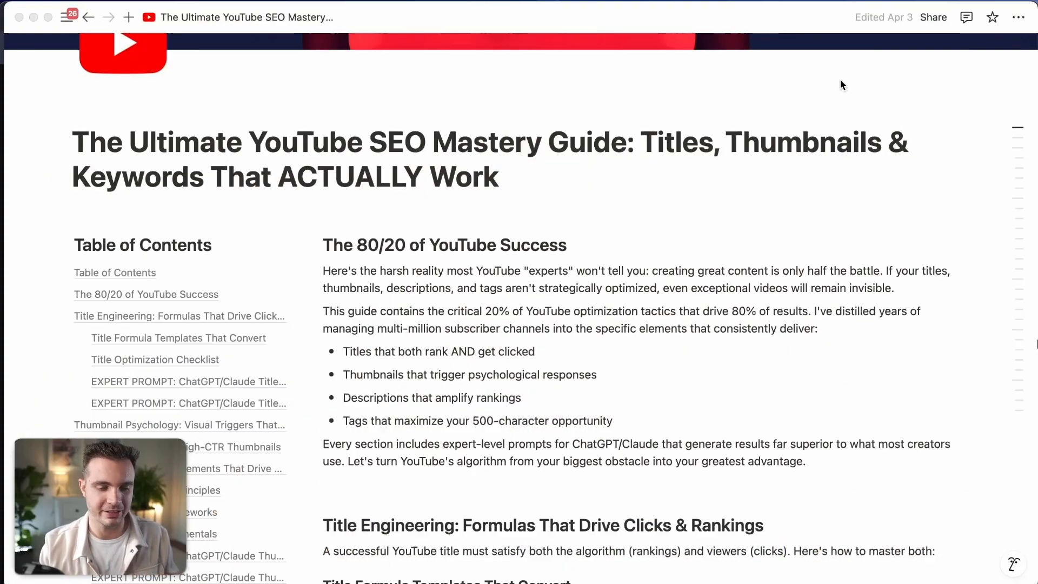
scroll("down", 3)
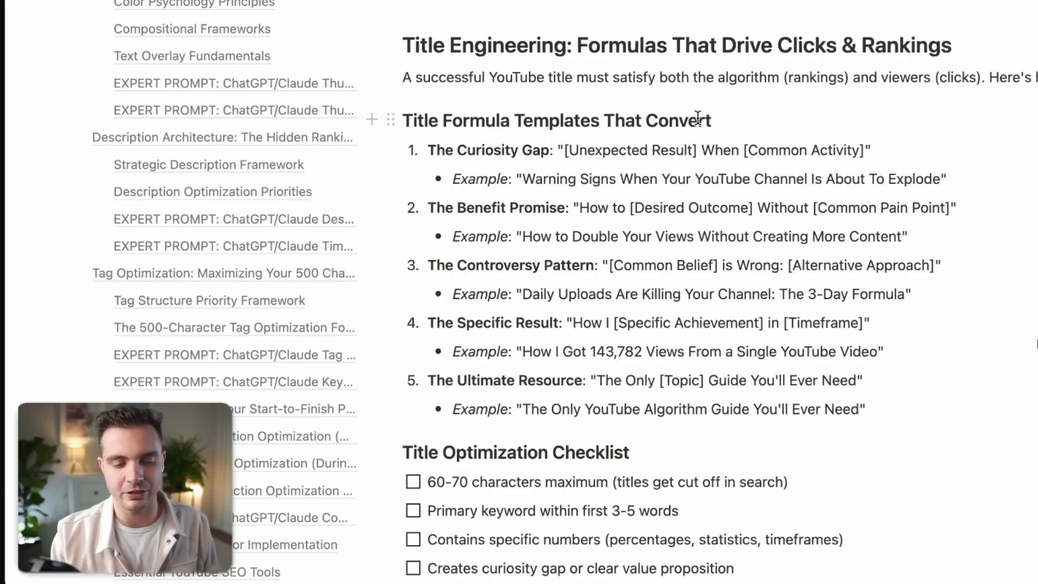